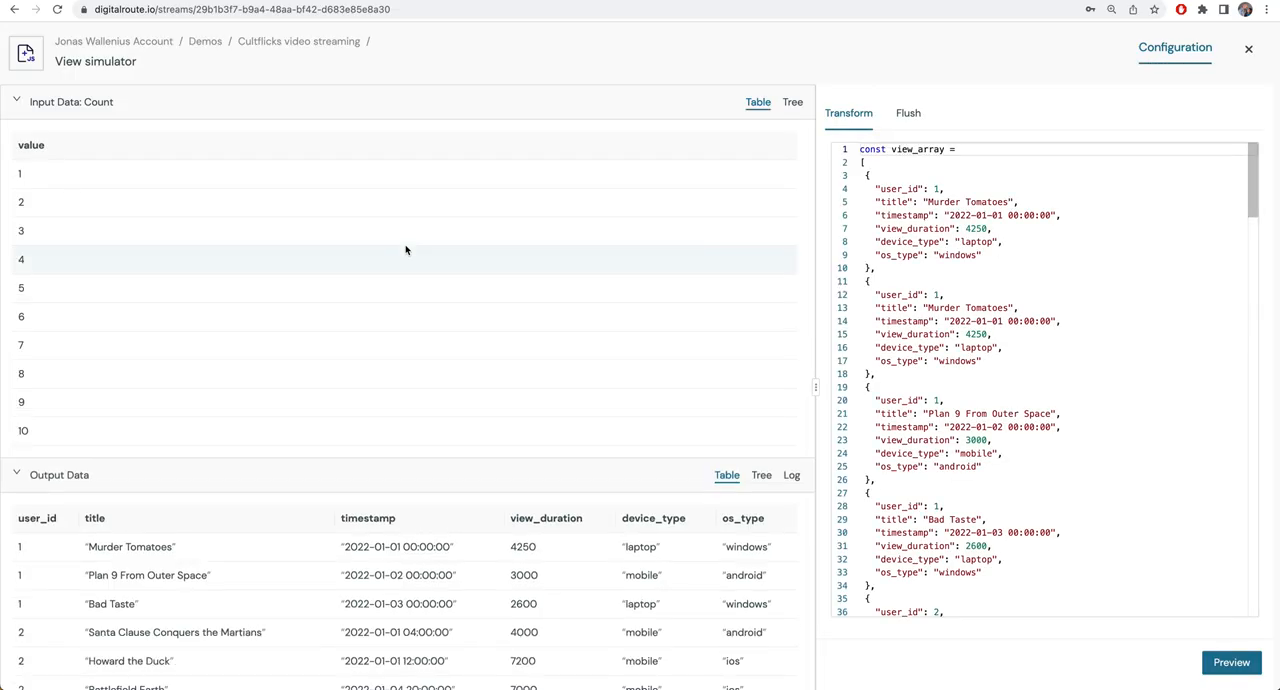
- Review the Enrich user info output showing name, email, birth_year, country and plan per view
{"action": "scroll", "scroll_direction": "down", "scroll_amount": 3}
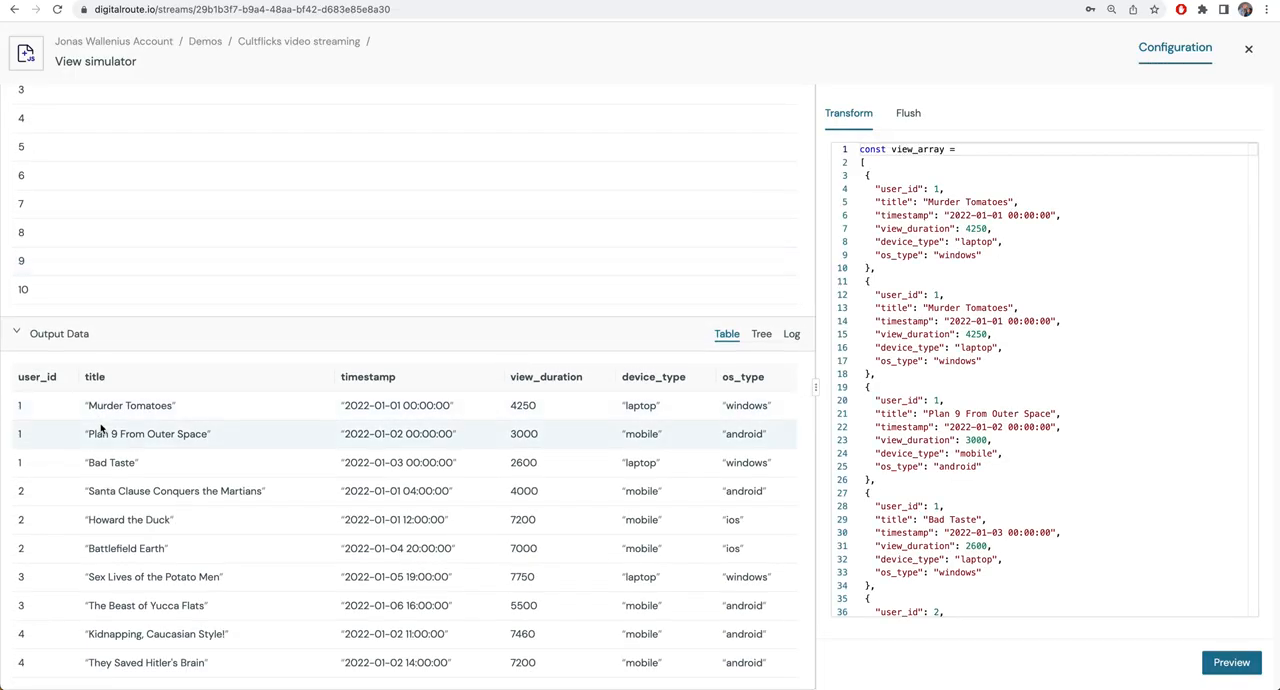
{"action": "mouse_move", "coordinate": [38, 406]}
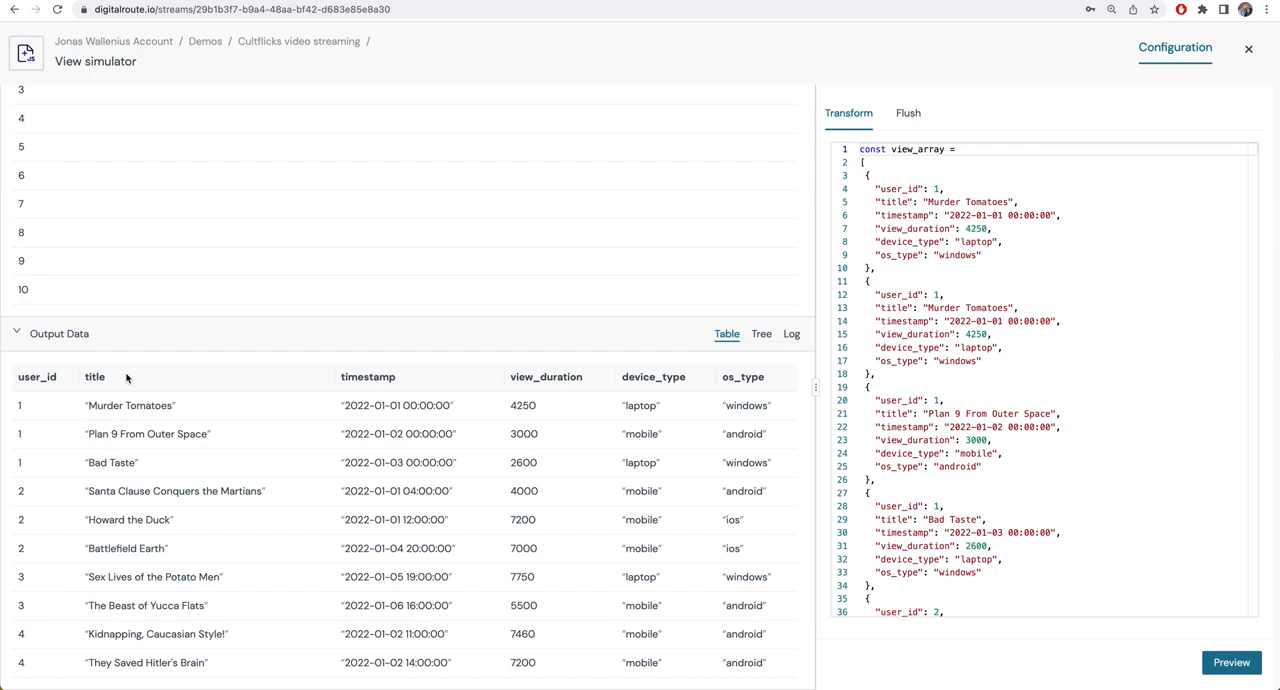
{"action": "mouse_move", "coordinate": [178, 346]}
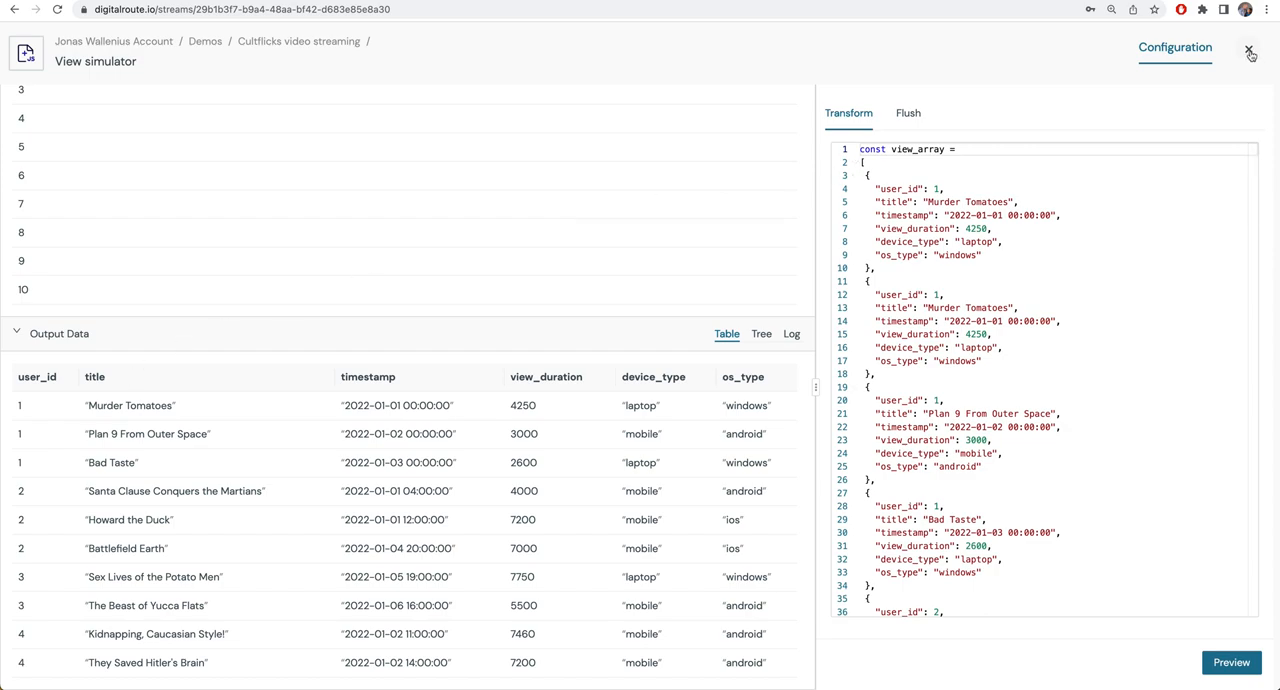
{"action": "left_click", "coordinate": [1250, 50]}
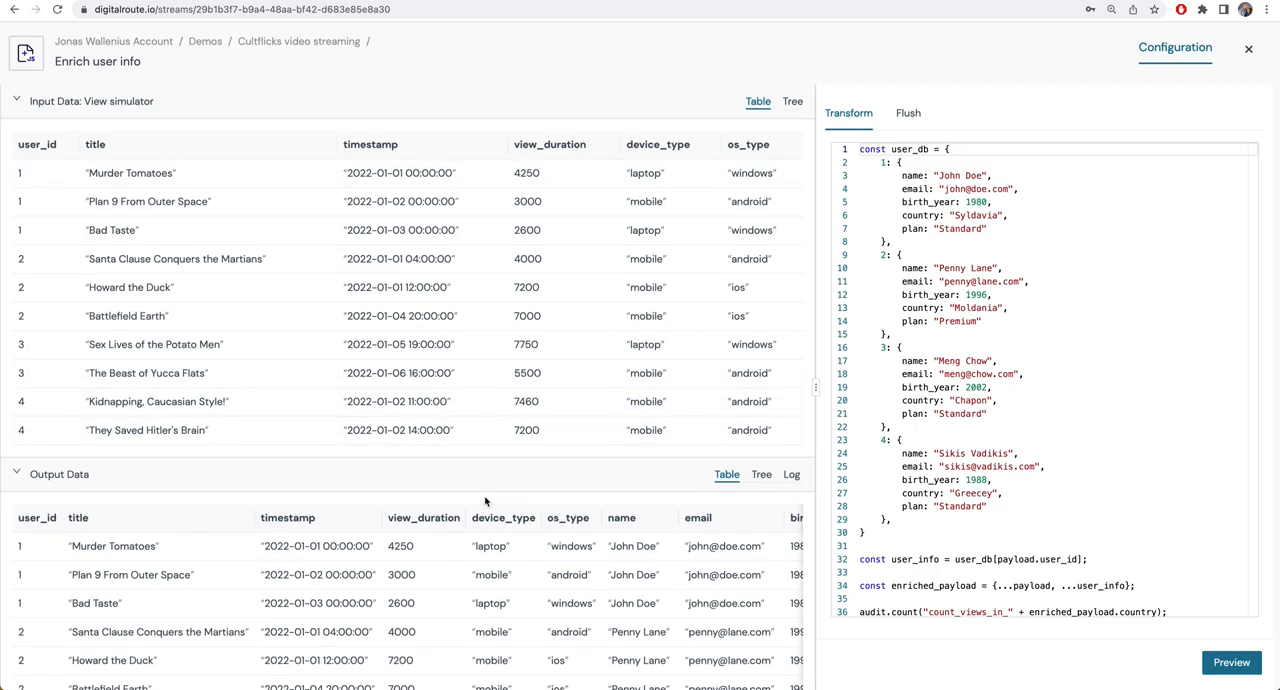
{"action": "scroll", "scroll_direction": "down", "scroll_amount": 3}
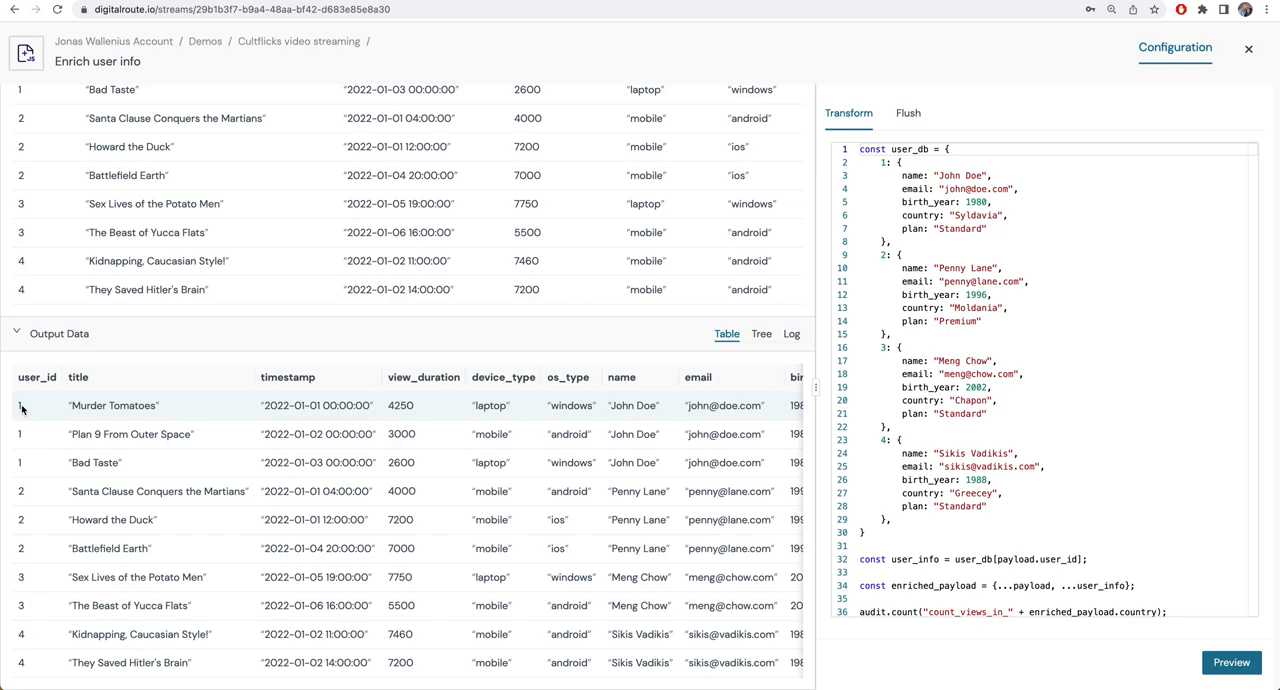
{"action": "scroll", "scroll_direction": "right", "scroll_amount": 3}
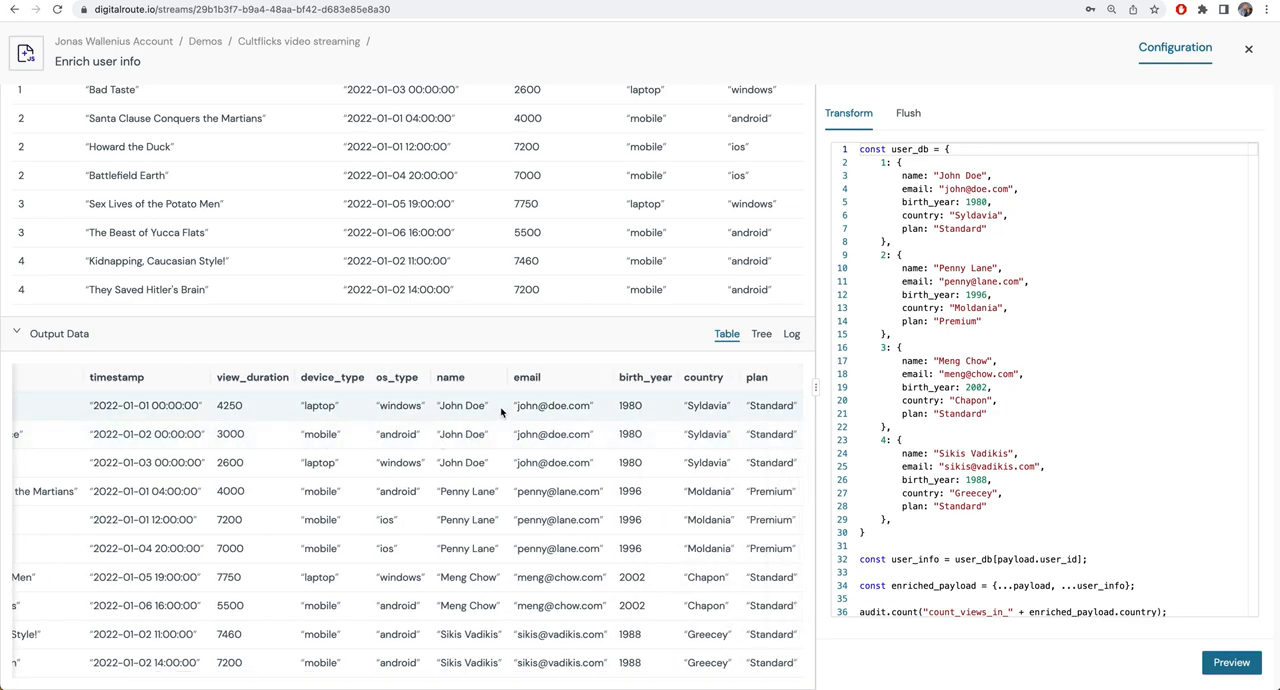
{"action": "mouse_move", "coordinate": [568, 388]}
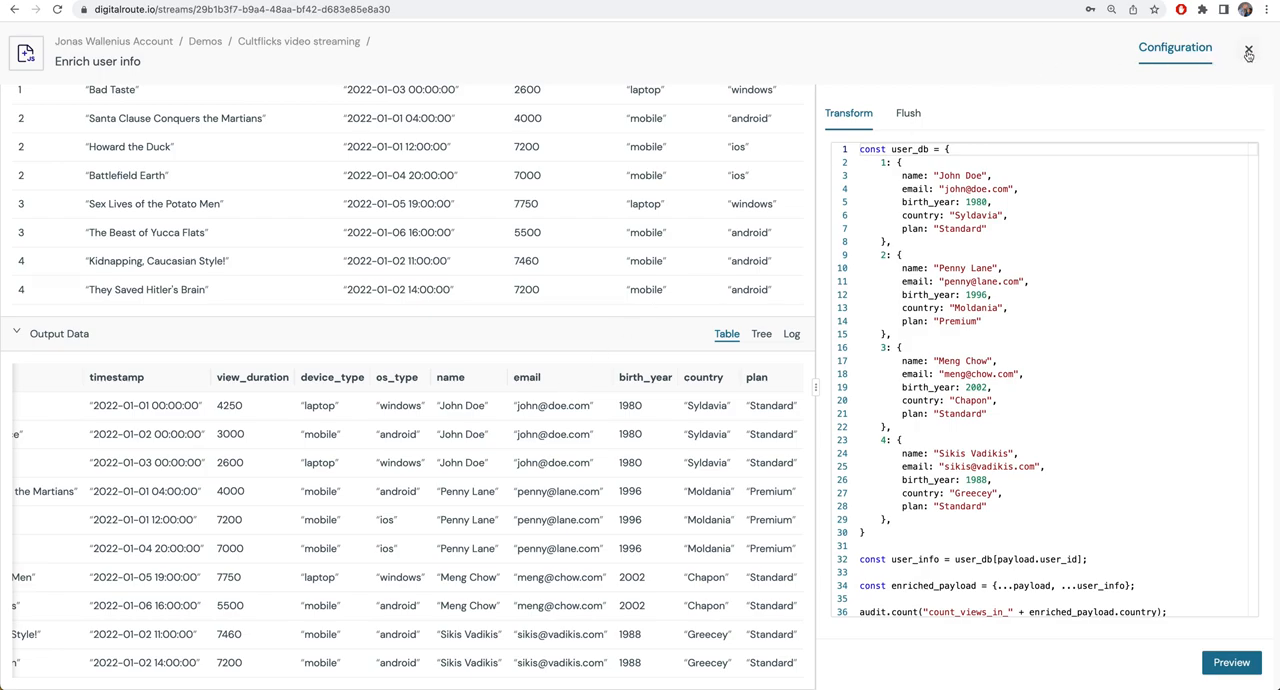
- Review the Enrich title info node's media catalogue code and enriched view records
{"action": "left_click", "coordinate": [1248, 54]}
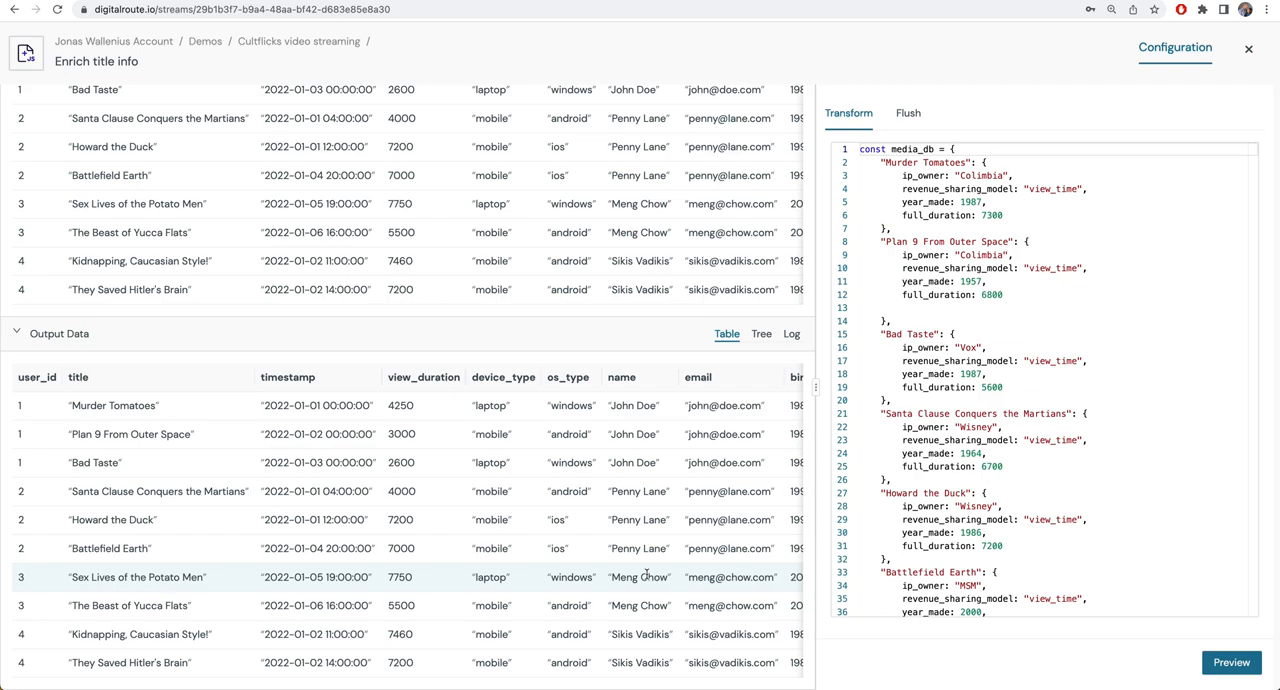
{"action": "scroll", "scroll_direction": "right", "scroll_amount": 3}
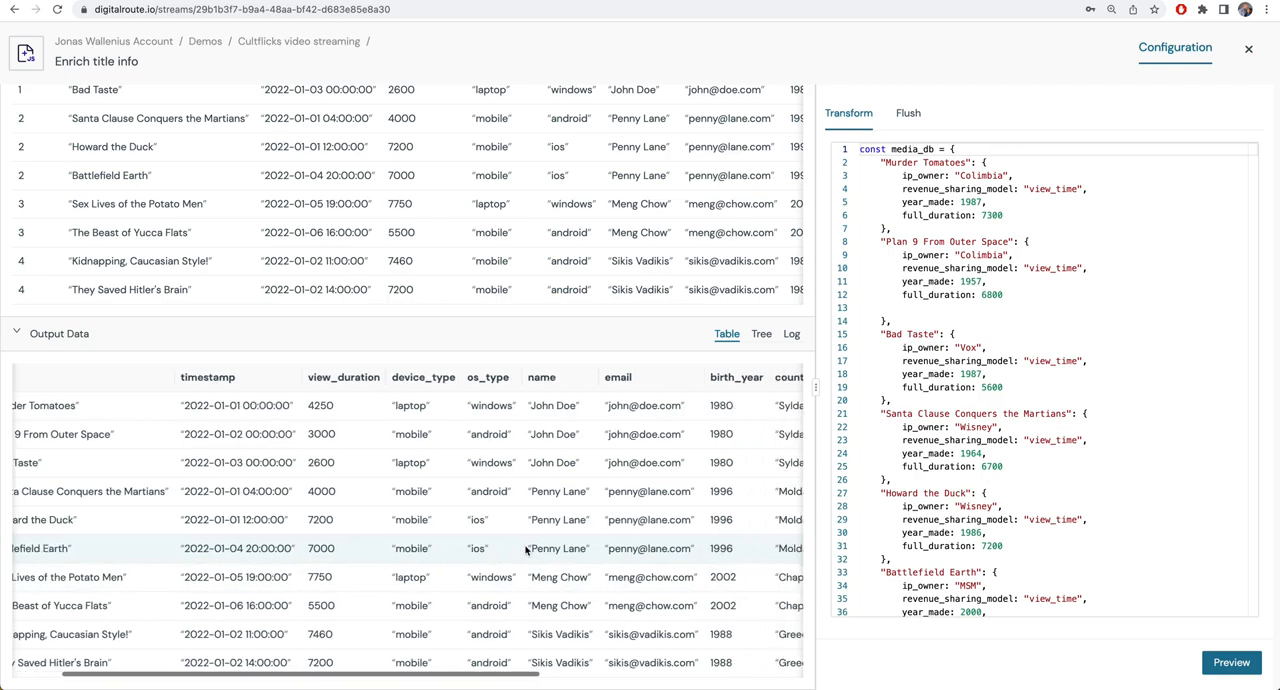
{"action": "scroll", "scroll_direction": "right", "scroll_amount": 3}
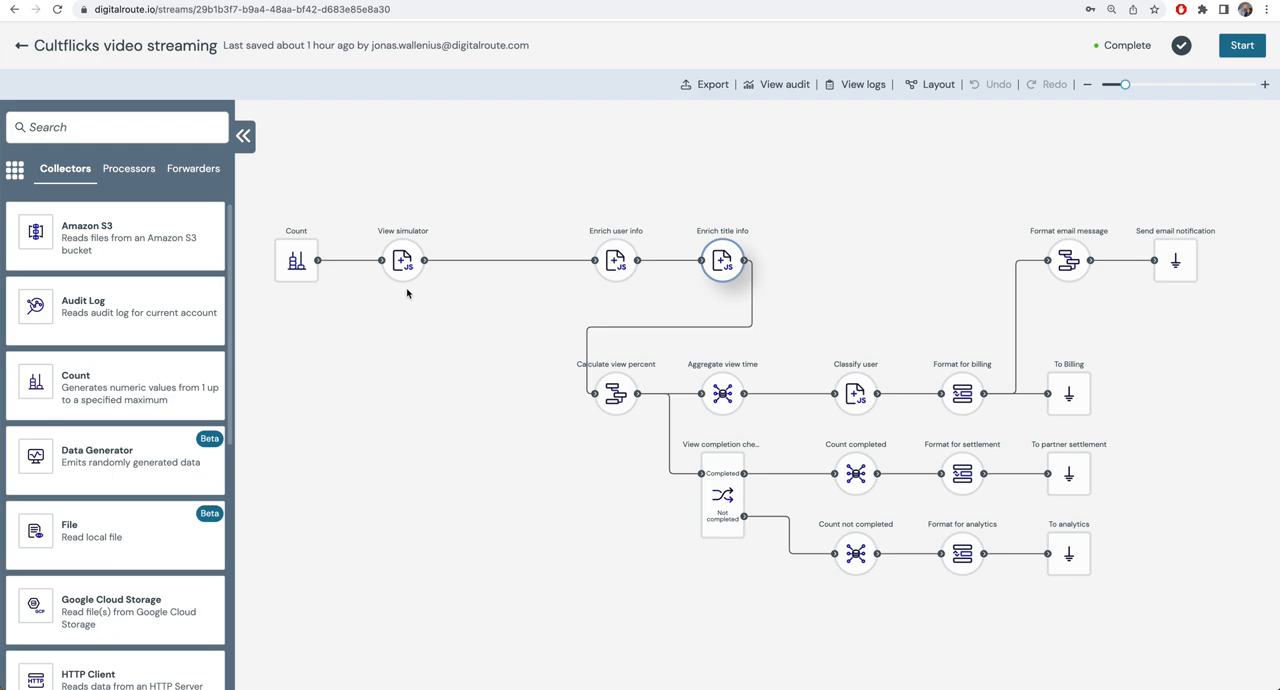
{"action": "mouse_move", "coordinate": [554, 284]}
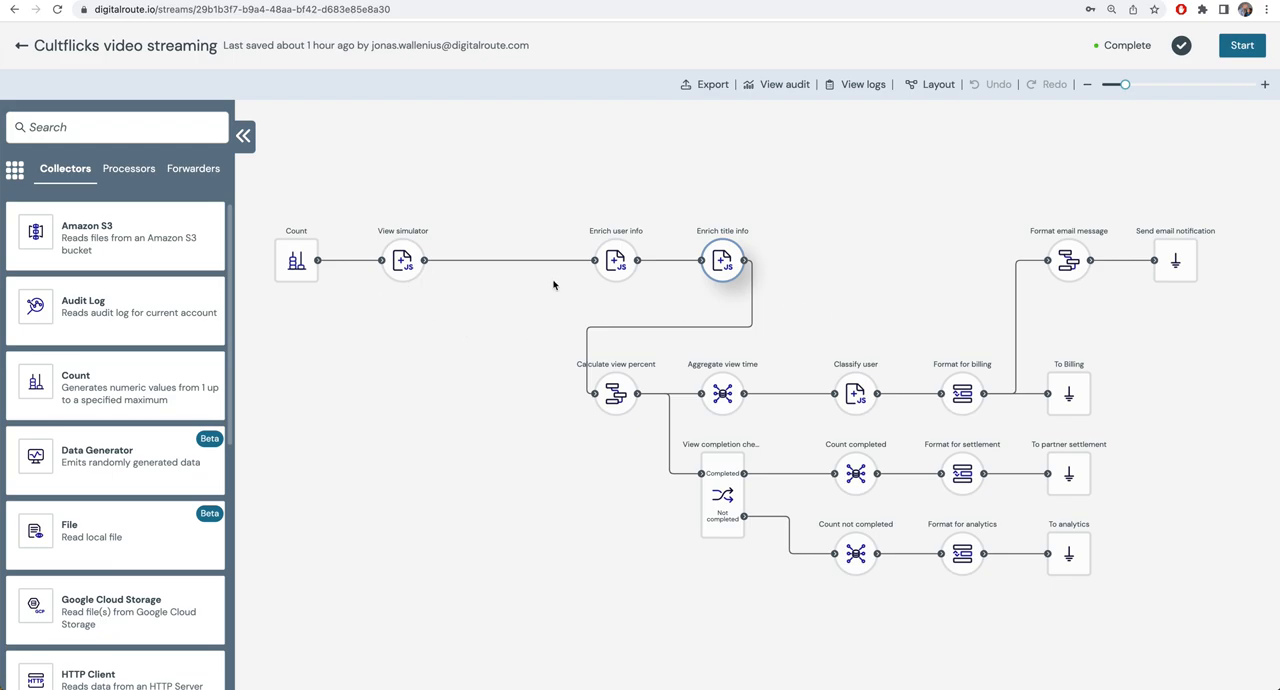
{"action": "mouse_move", "coordinate": [652, 300]}
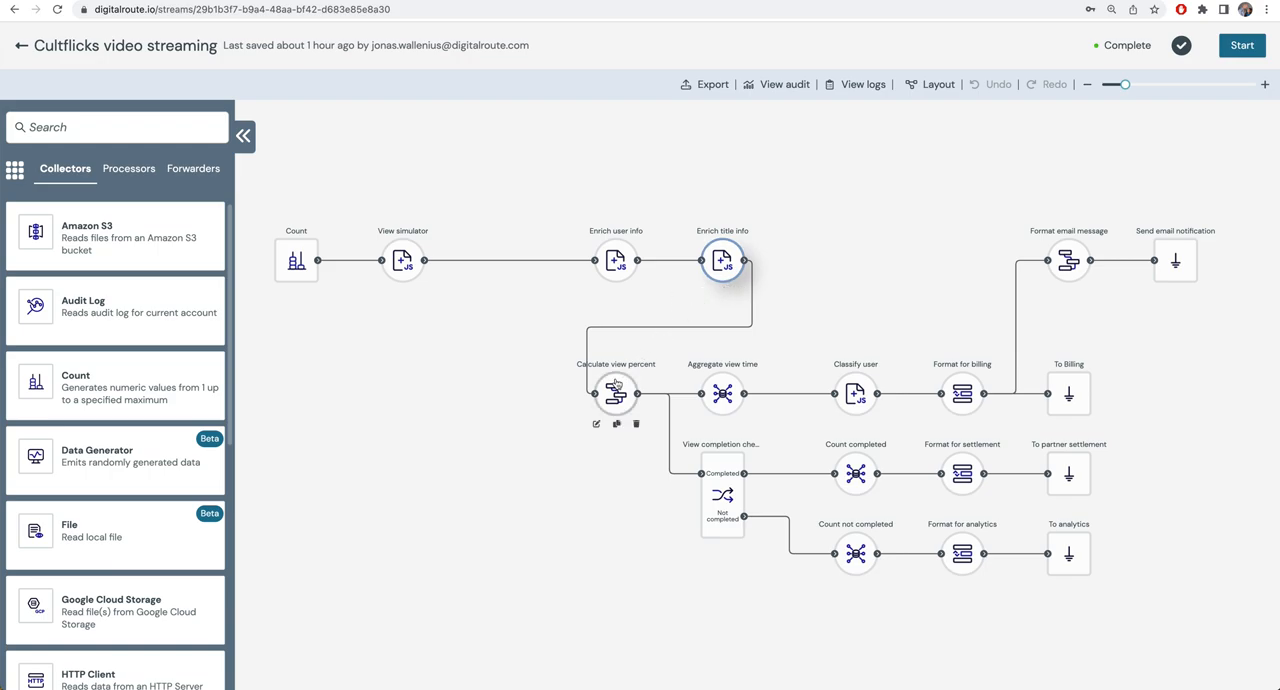
- Inspect the Calculate view percent formula and its output values such as 58, 44 and 46
{"action": "double_click", "coordinate": [616, 394]}
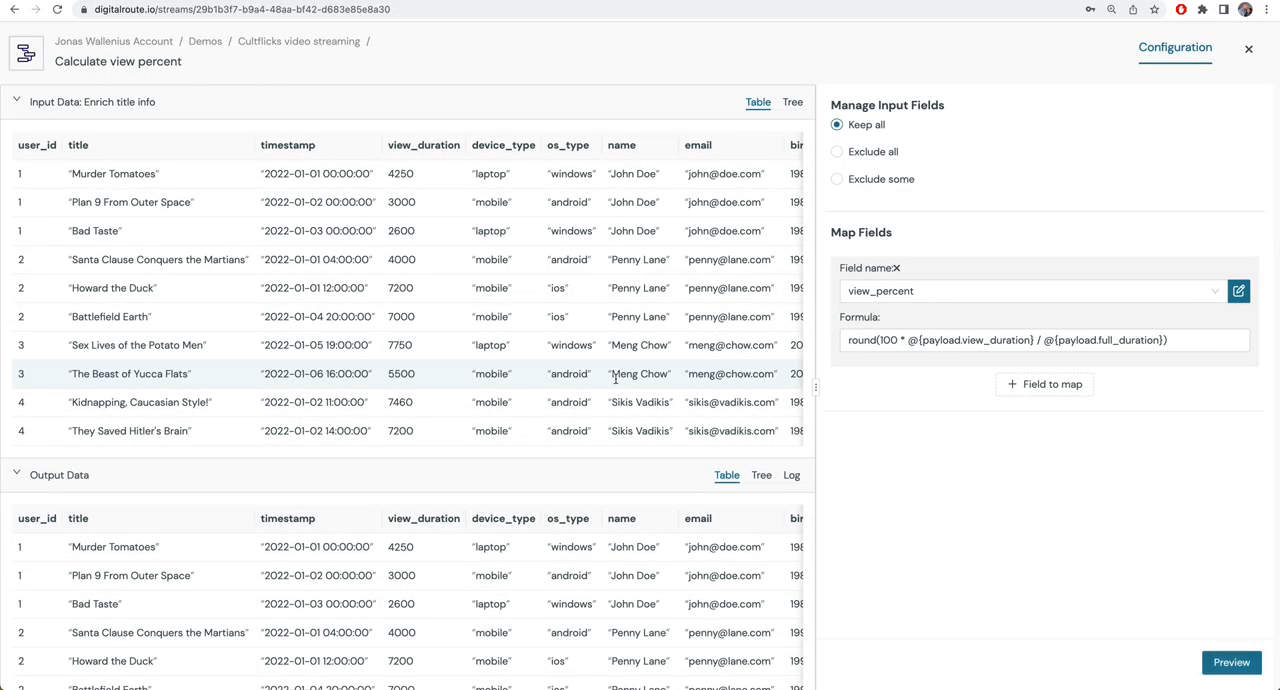
{"action": "left_click", "coordinate": [1044, 340]}
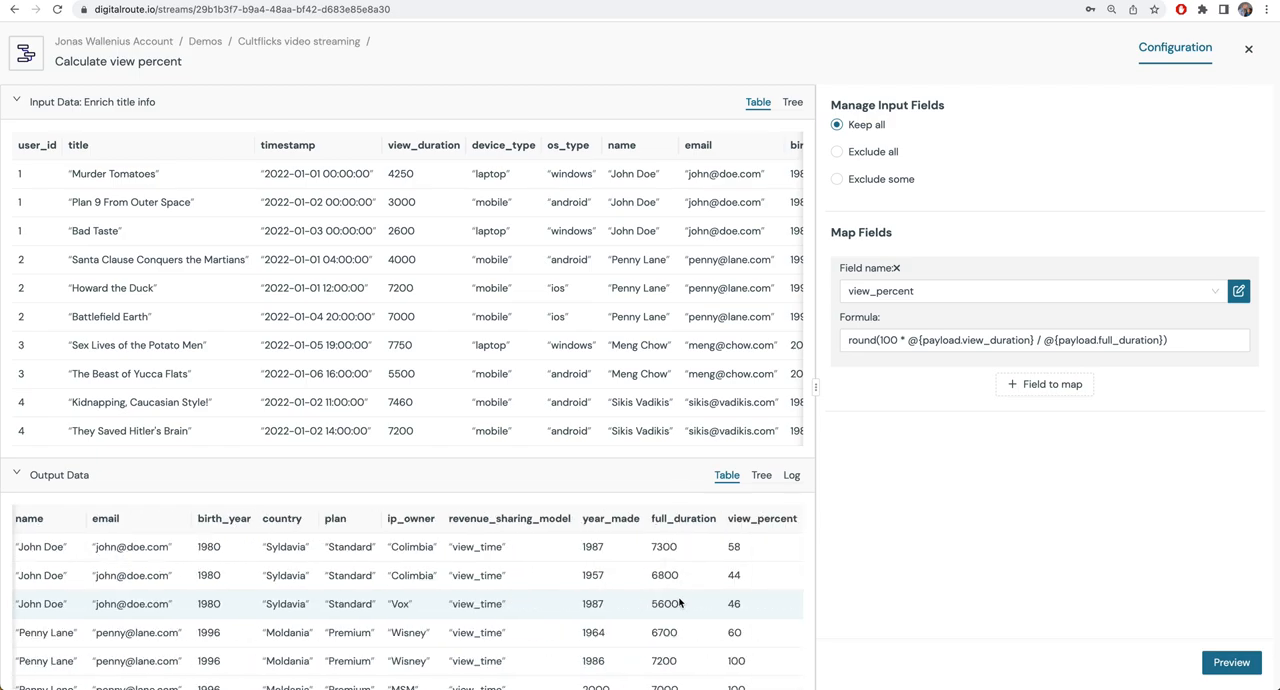
{"action": "scroll", "scroll_direction": "down", "scroll_amount": 3}
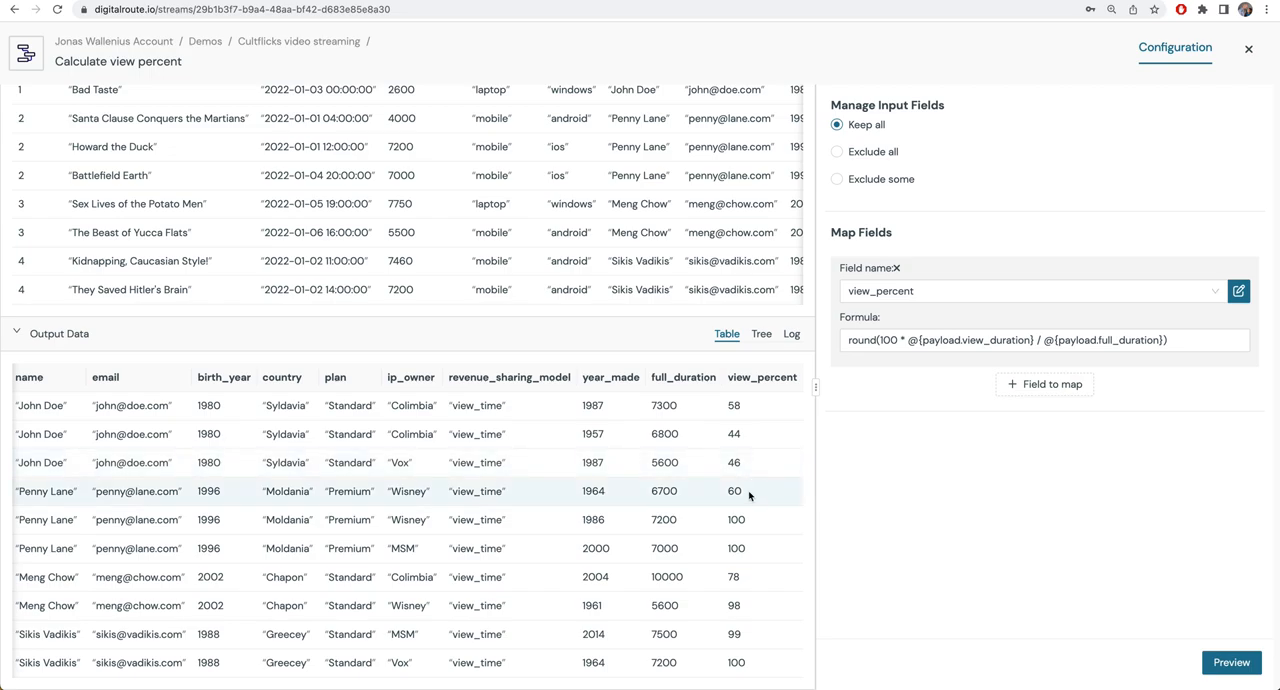
{"action": "mouse_move", "coordinate": [752, 548]}
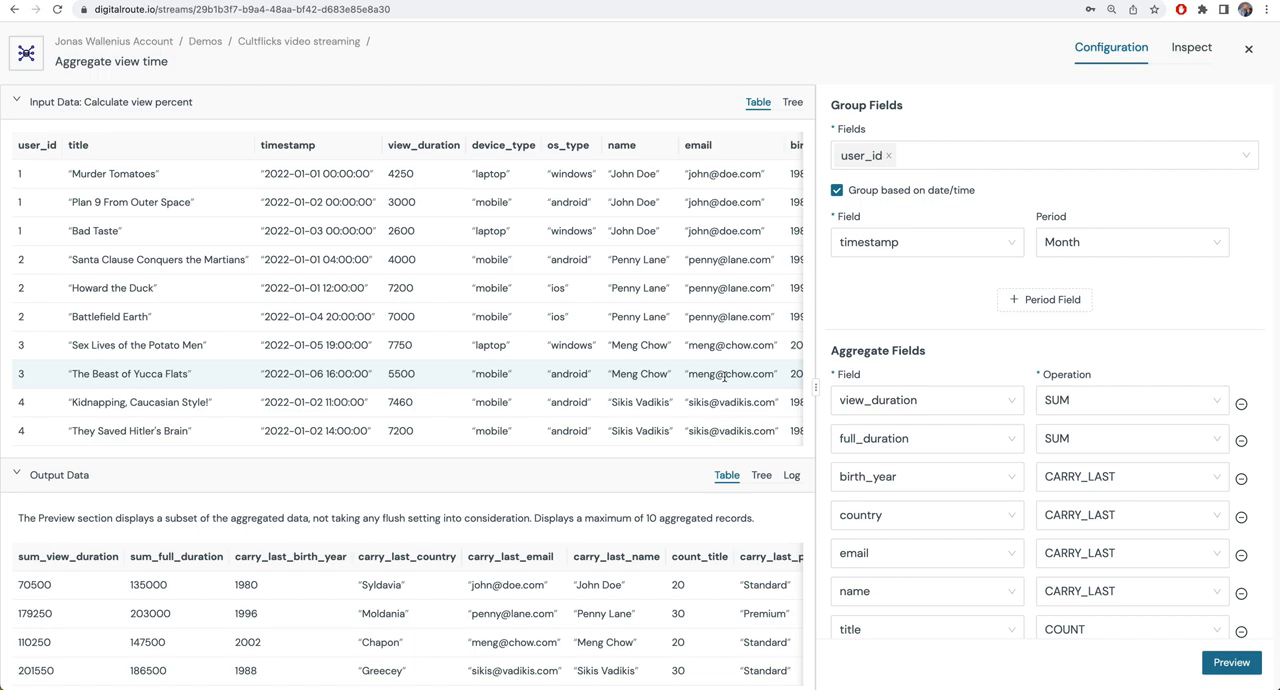
{"action": "mouse_move", "coordinate": [524, 288]}
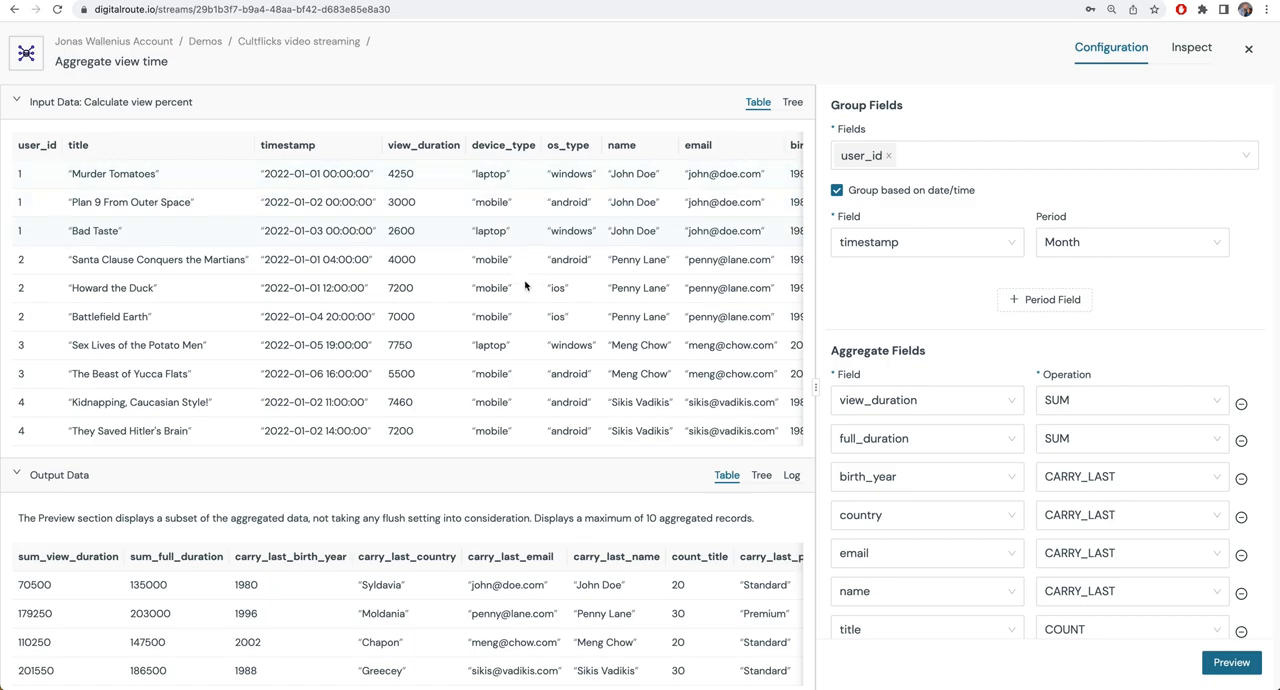
{"action": "mouse_move", "coordinate": [518, 372]}
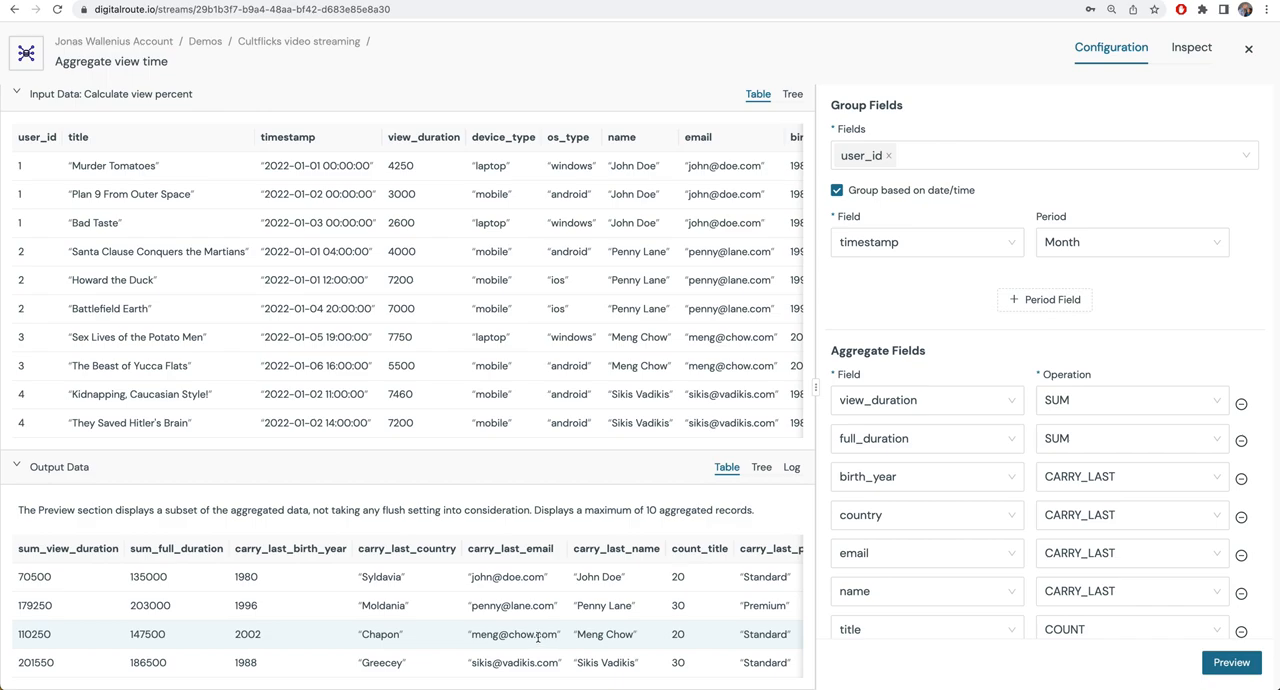
{"action": "mouse_move", "coordinate": [68, 604]}
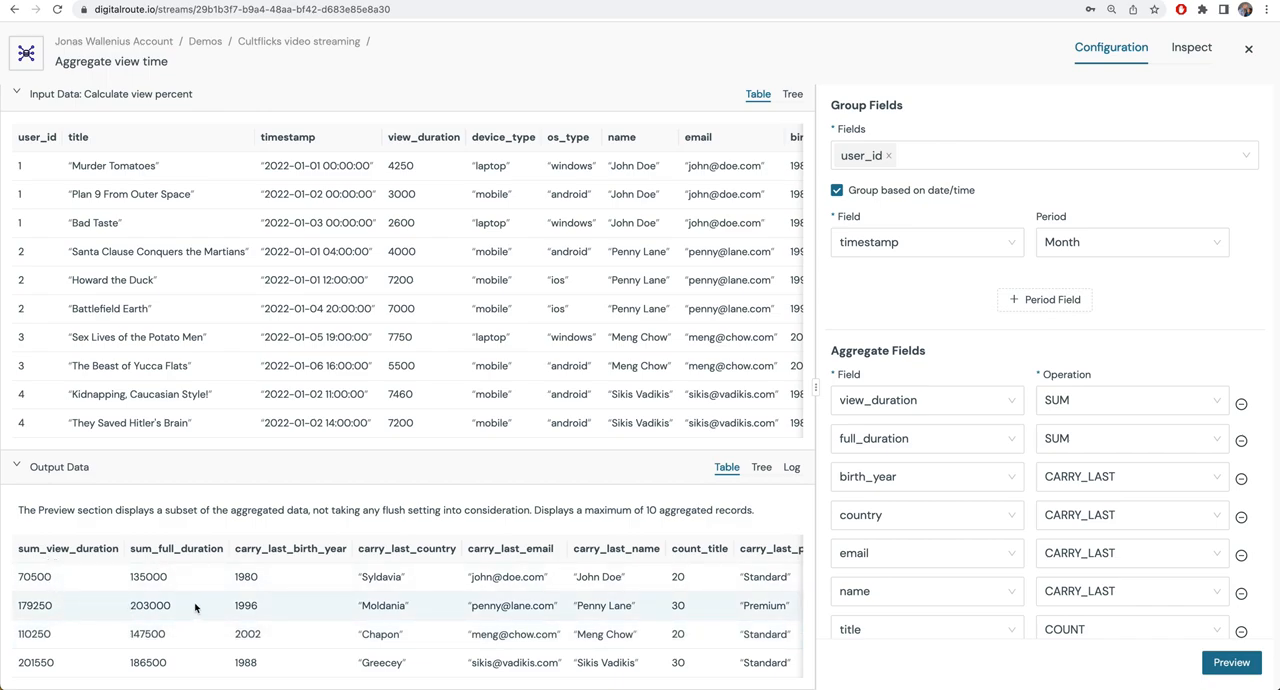
{"action": "mouse_move", "coordinate": [680, 600]}
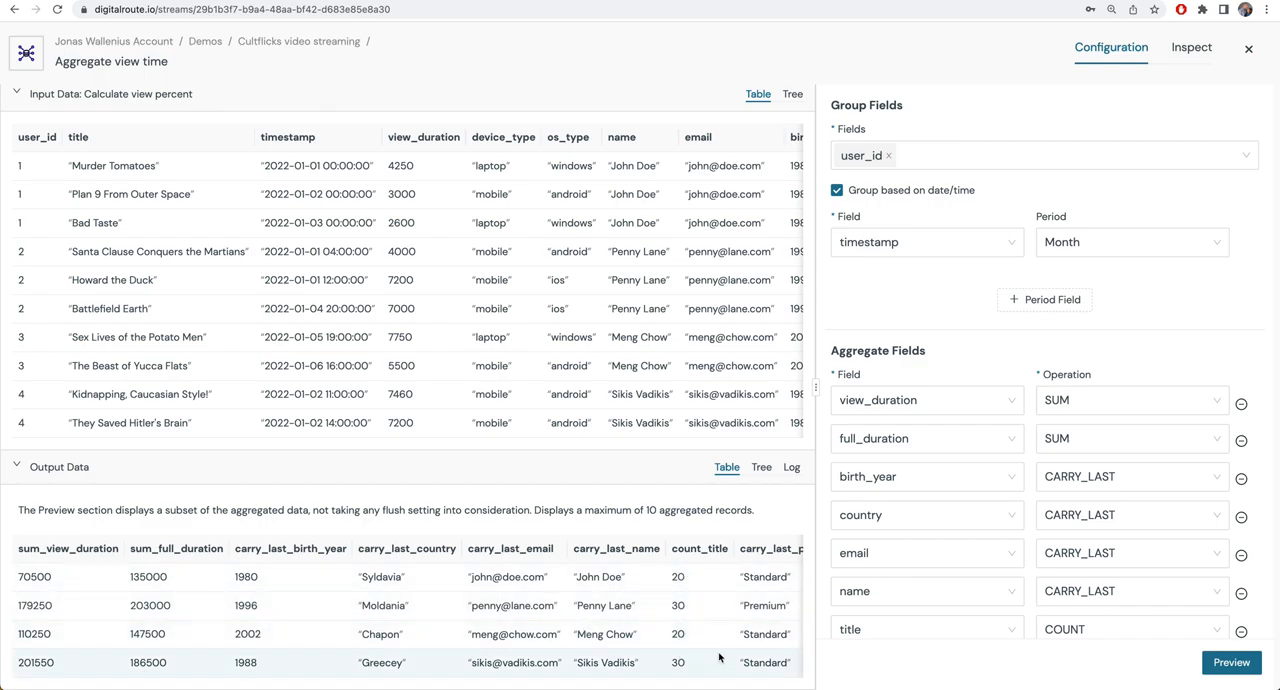
{"action": "mouse_move", "coordinate": [960, 366]}
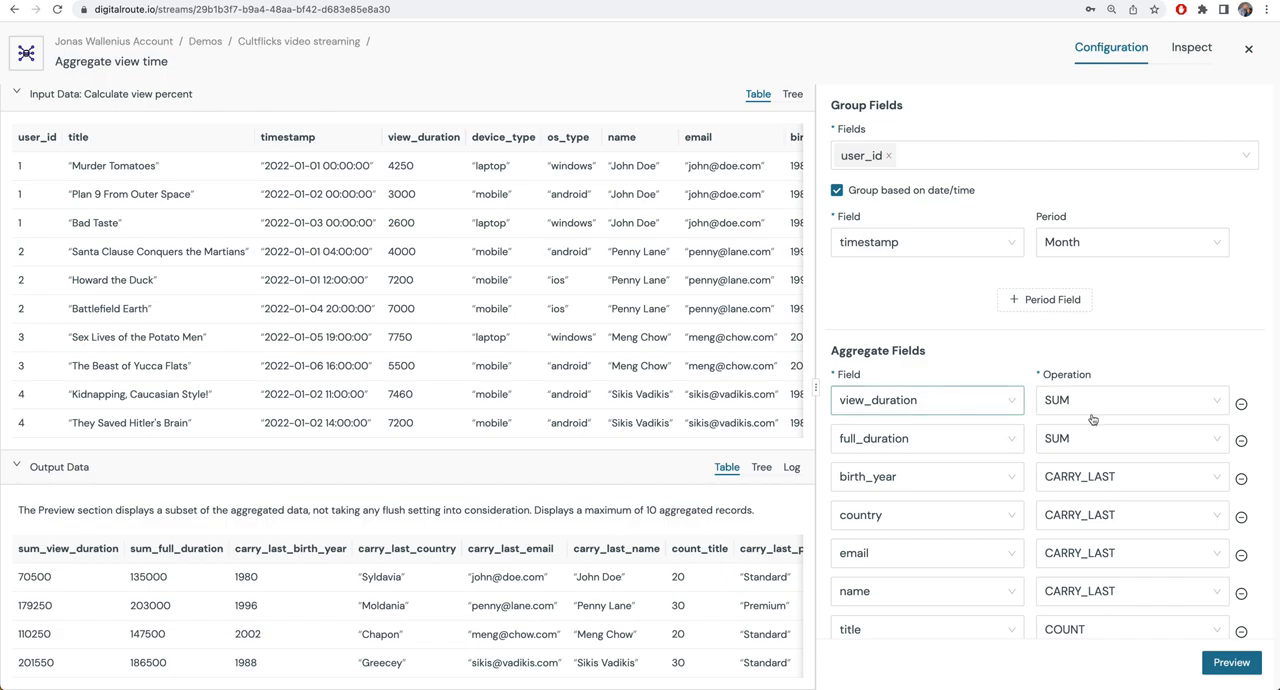
{"action": "mouse_move", "coordinate": [1116, 524]}
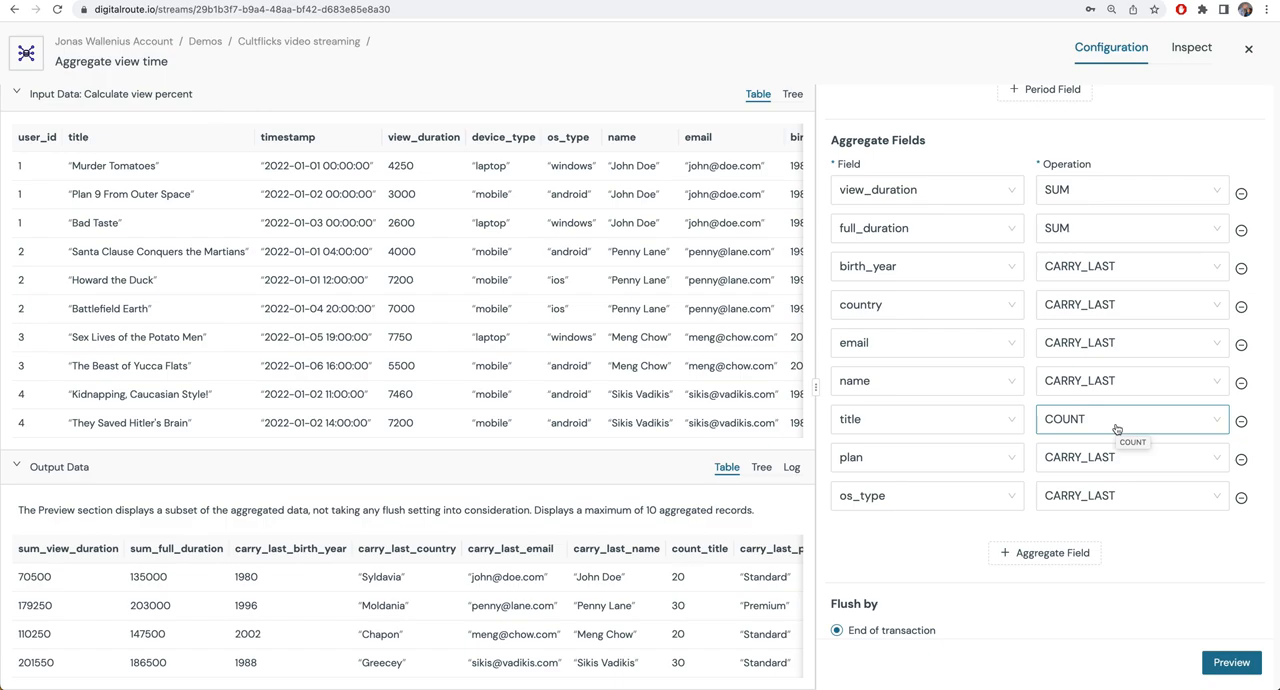
{"action": "mouse_move", "coordinate": [700, 604]}
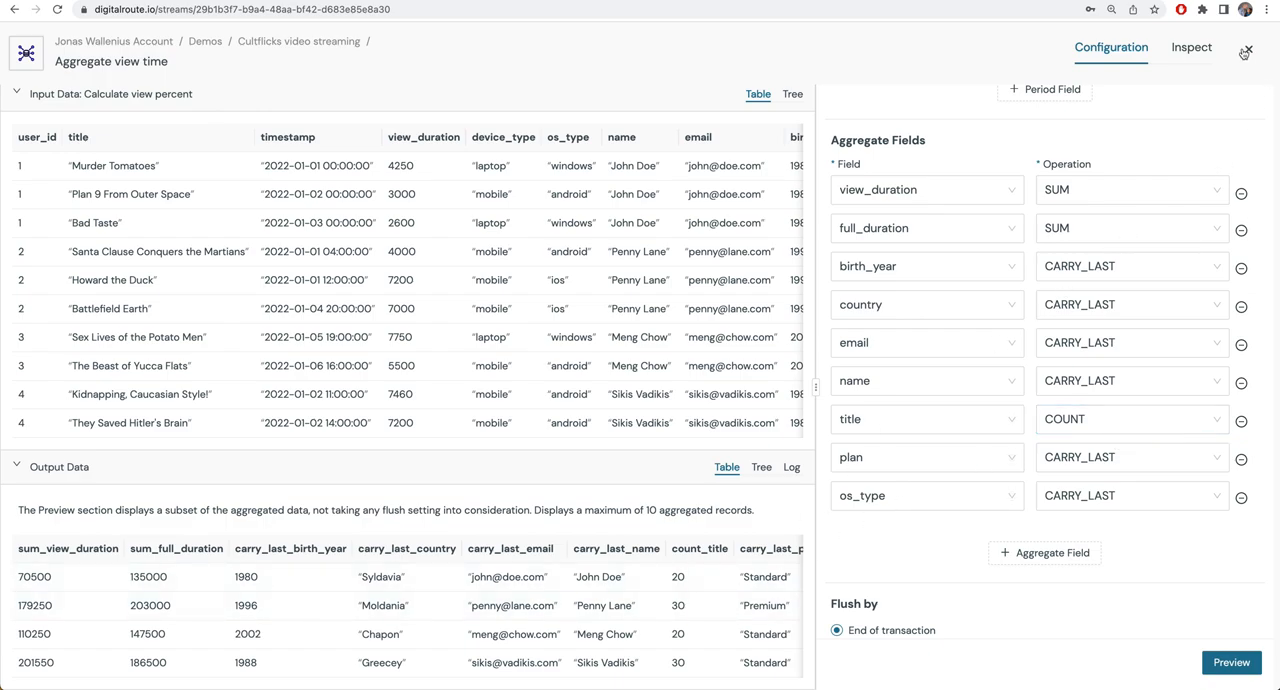
- Close the Aggregate view time node after reviewing its COUNT title and summed durations
{"action": "left_click", "coordinate": [1246, 52]}
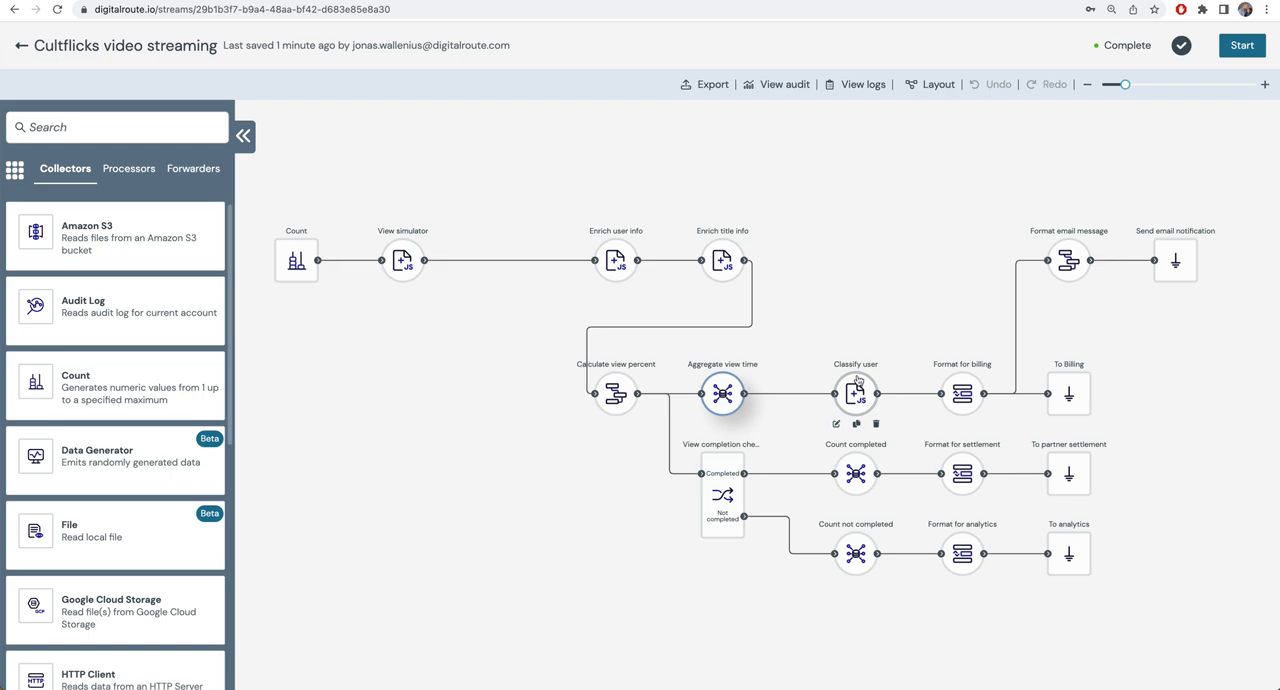
- Inspect the Classify user output columns user_category, churn risk, metrics_msg and nudge_msg
{"action": "double_click", "coordinate": [856, 394]}
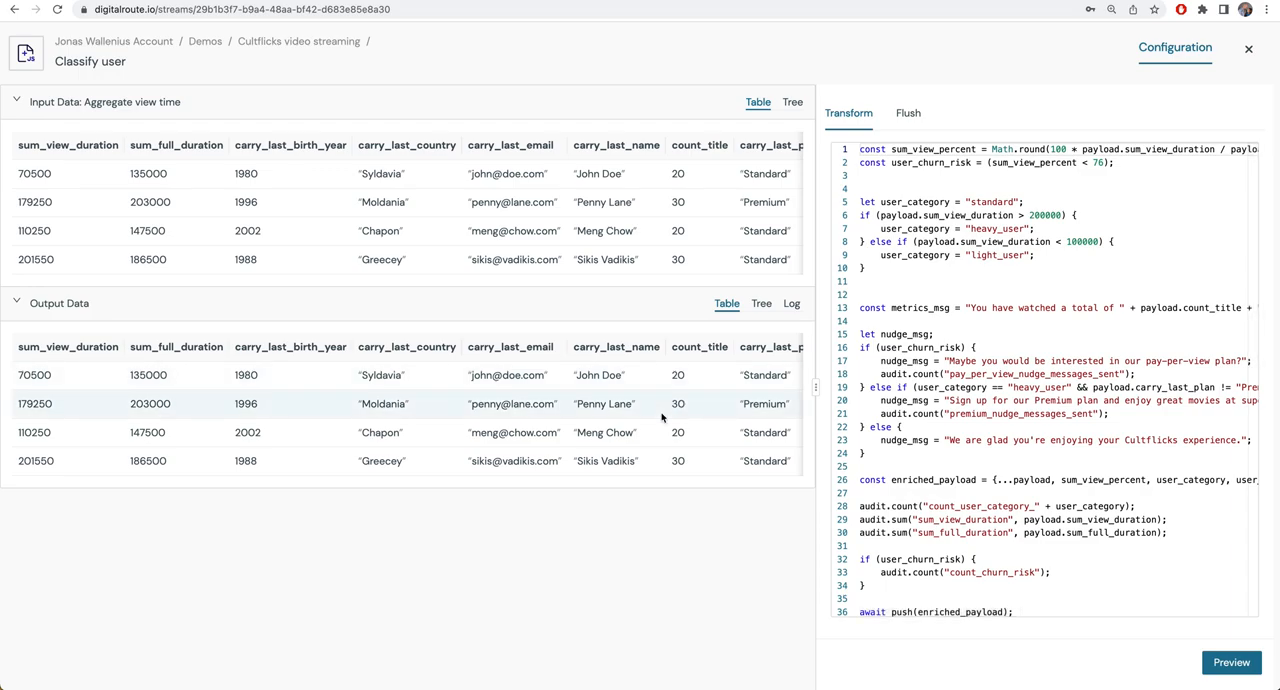
{"action": "scroll", "scroll_direction": "right", "scroll_amount": 3}
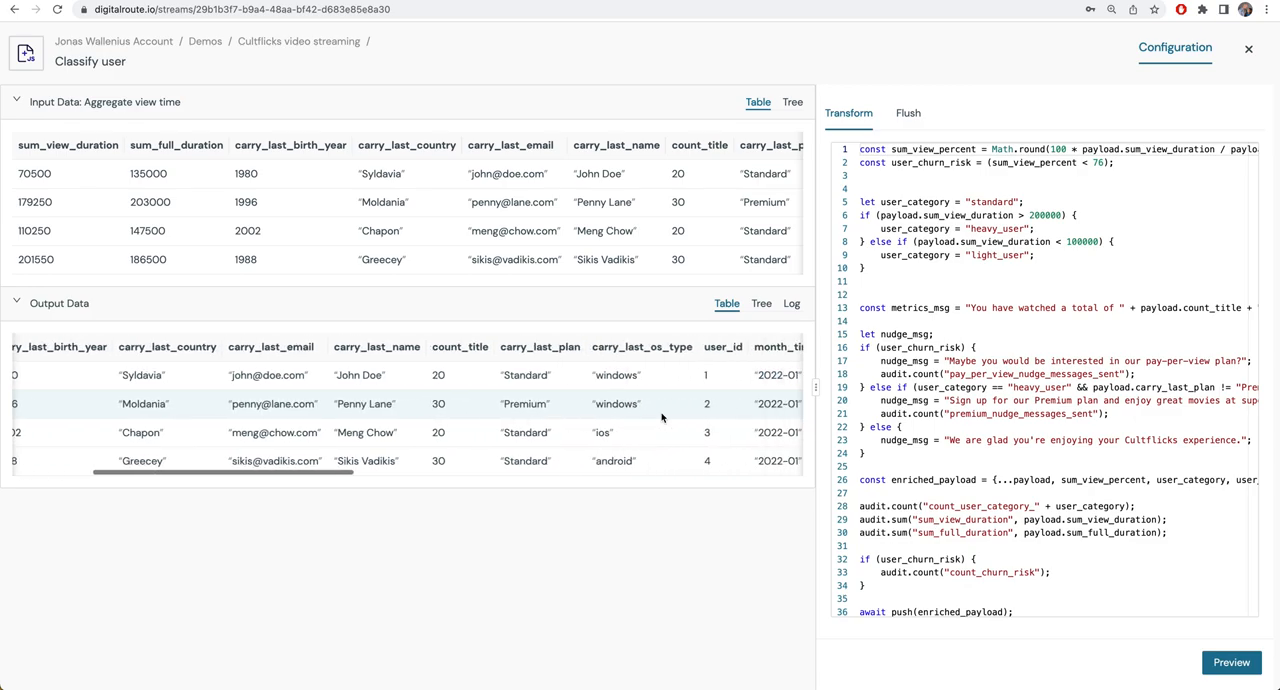
{"action": "scroll", "scroll_direction": "right", "scroll_amount": 3}
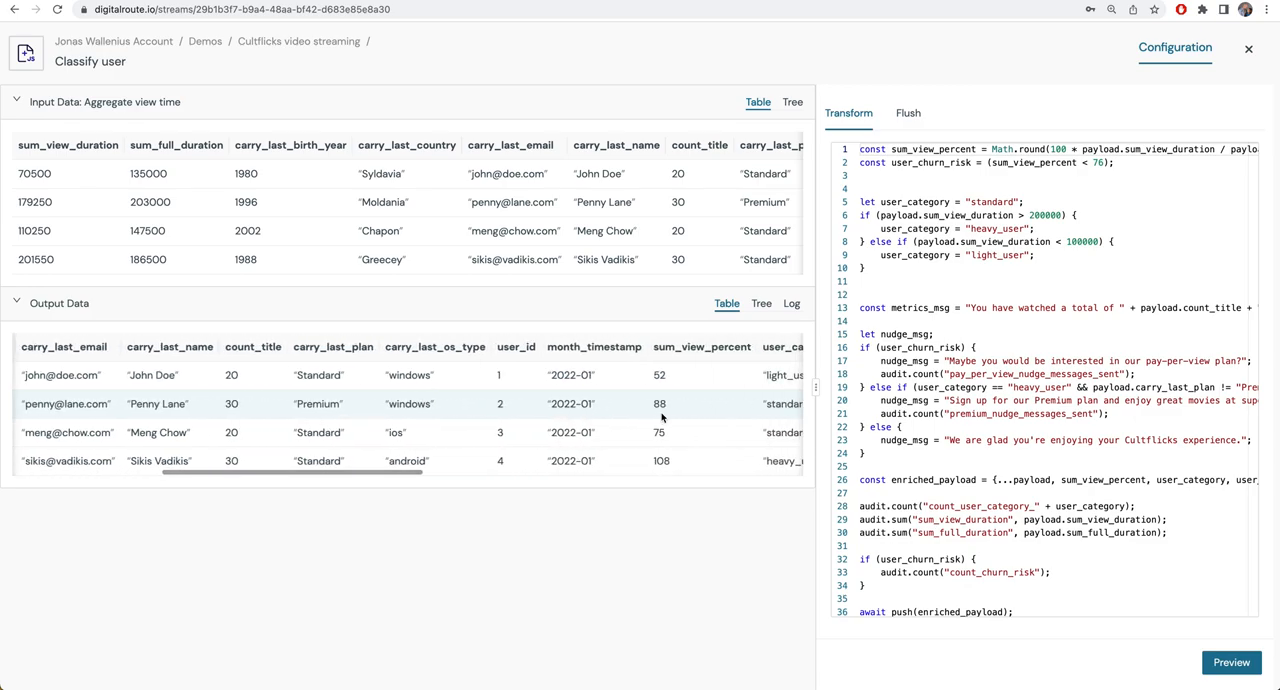
{"action": "scroll", "scroll_direction": "right", "scroll_amount": 3}
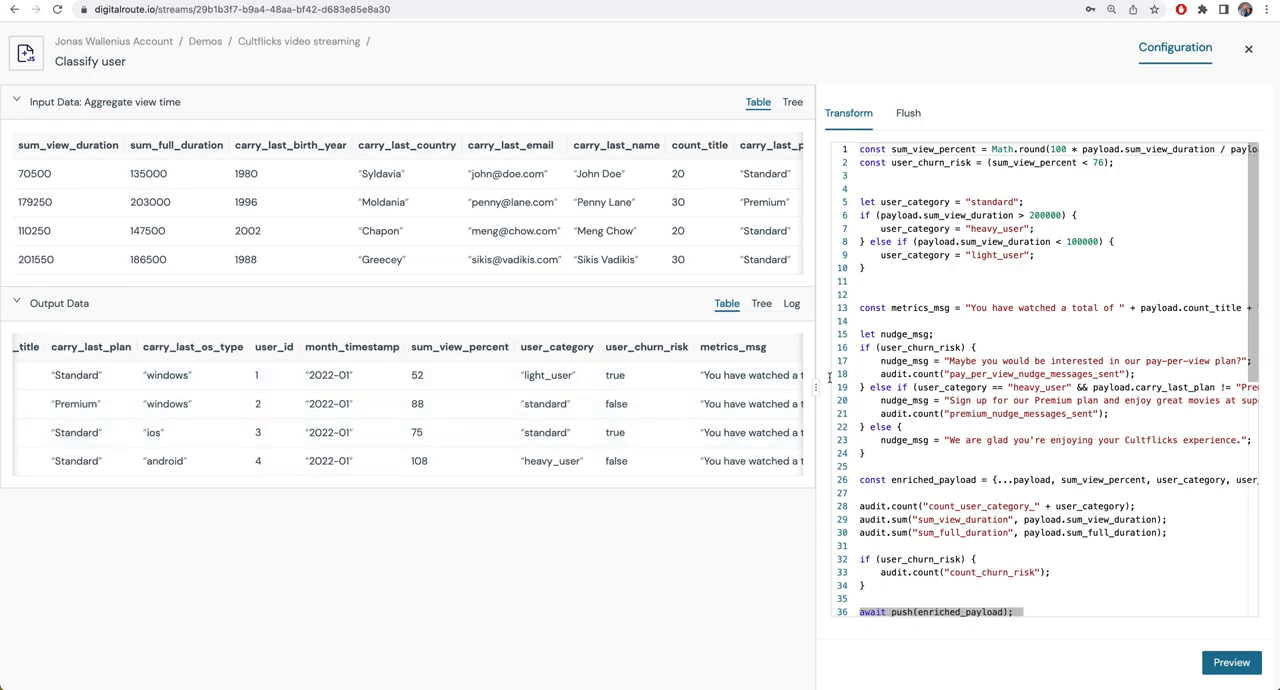
{"action": "scroll", "scroll_direction": "right", "scroll_amount": 3}
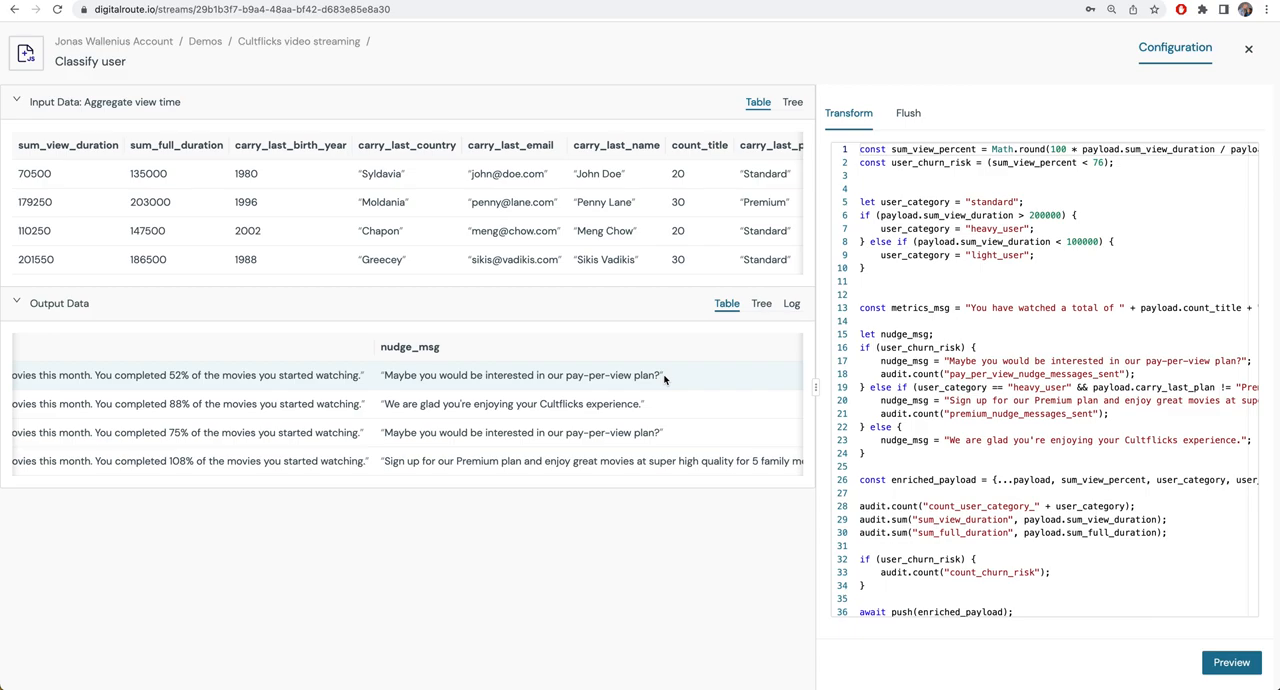
{"action": "mouse_move", "coordinate": [664, 410]}
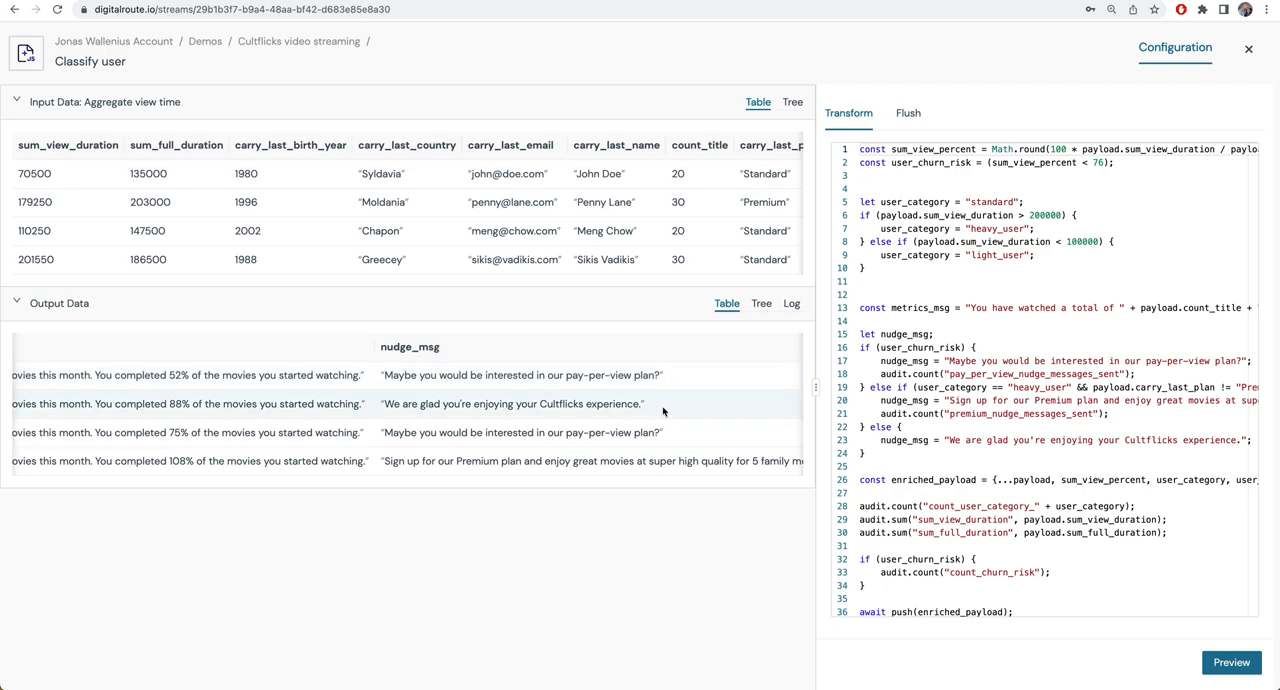
{"action": "mouse_move", "coordinate": [680, 458]}
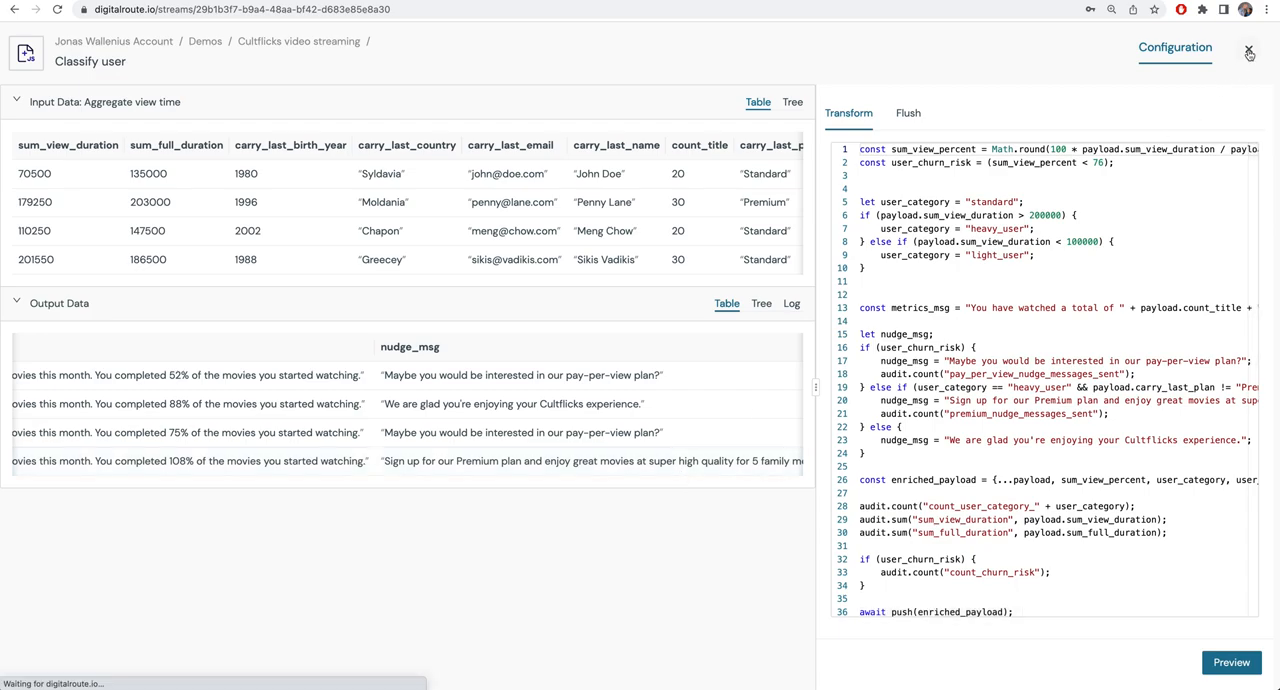
- Review the Format for billing field mapping to name, plan and total_views output columns
{"action": "left_click", "coordinate": [1248, 52]}
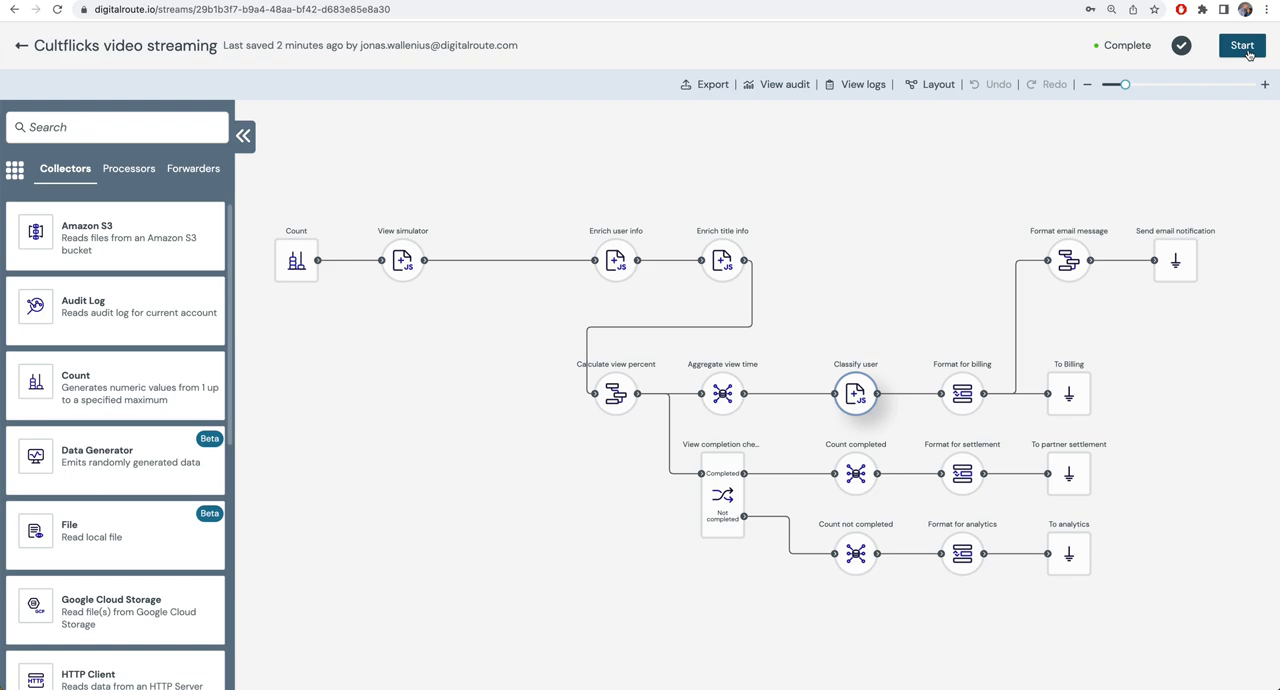
{"action": "mouse_move", "coordinate": [1034, 190]}
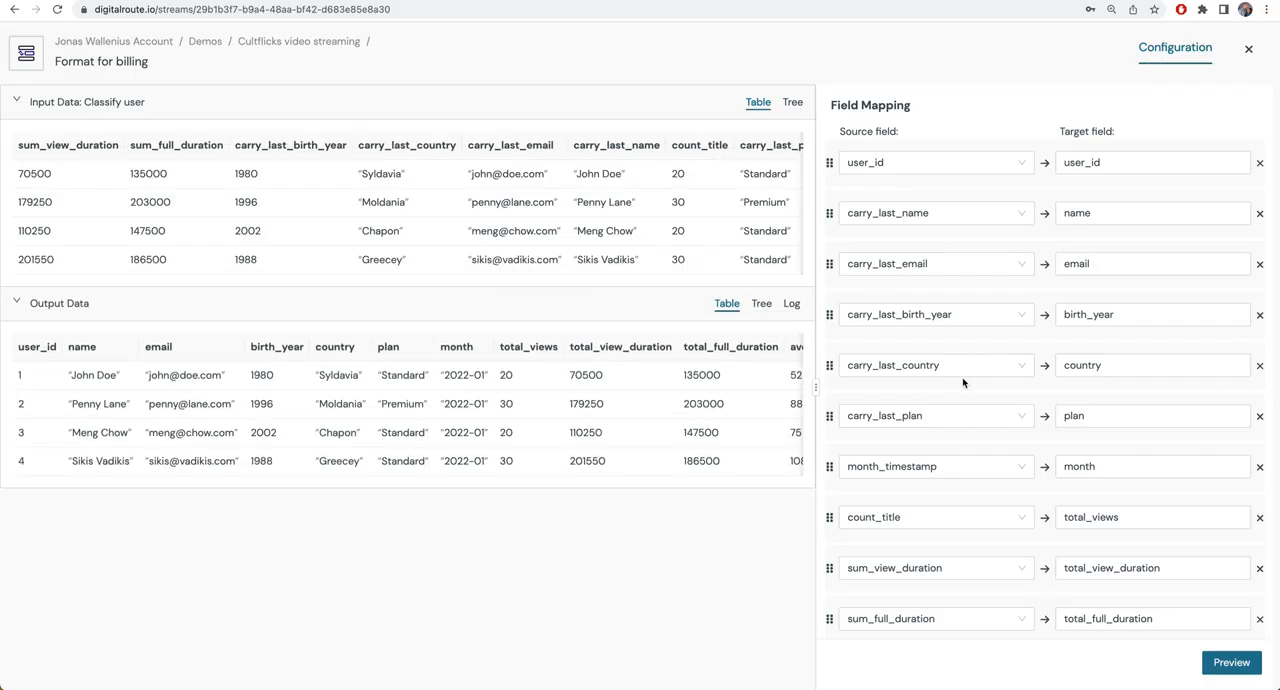
{"action": "mouse_move", "coordinate": [412, 160]}
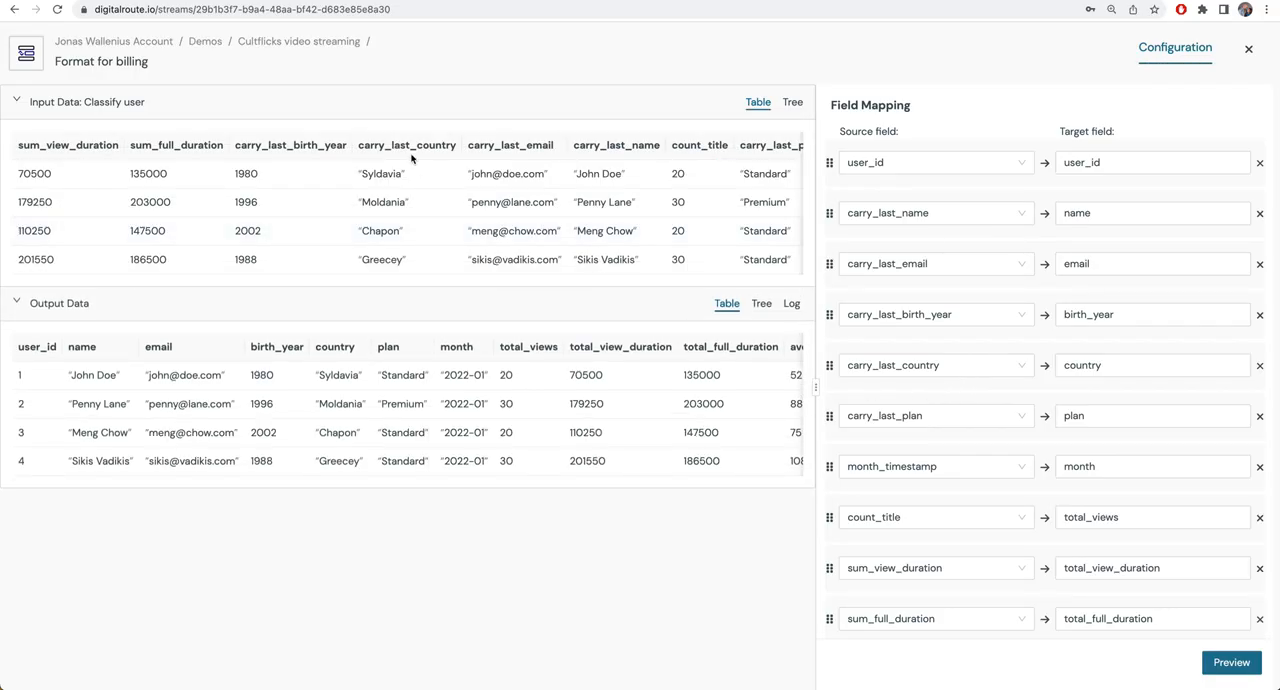
{"action": "mouse_move", "coordinate": [408, 334]}
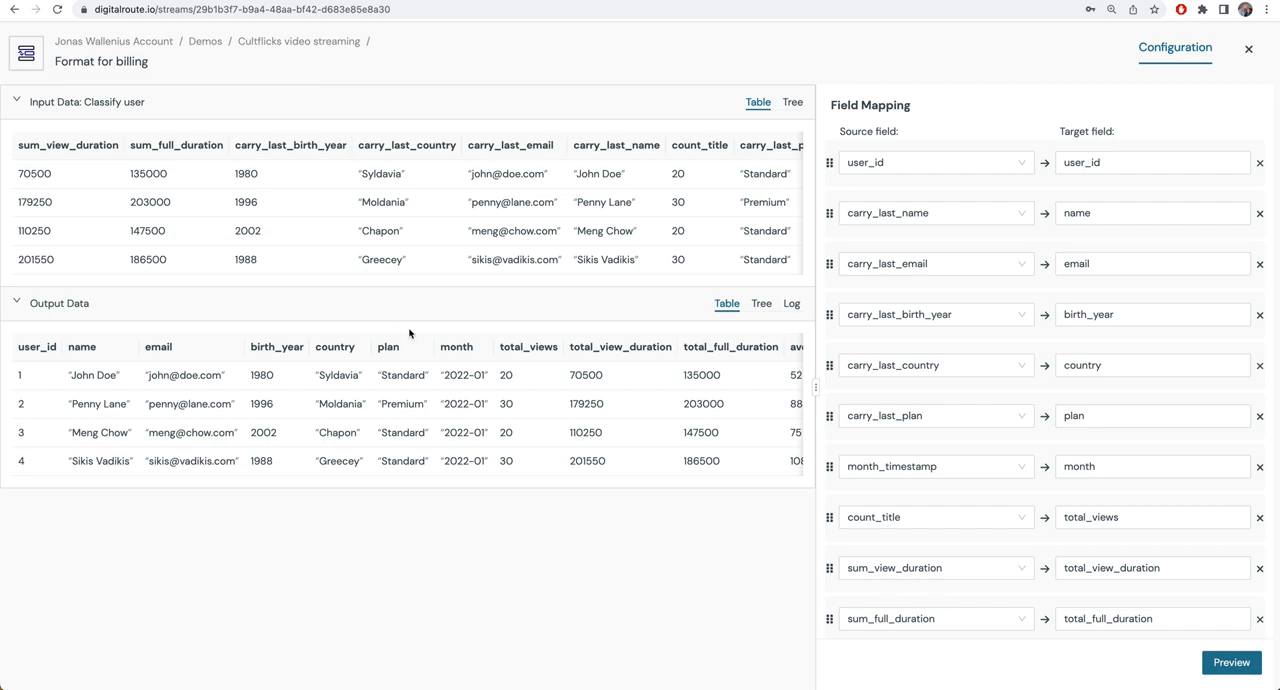
{"action": "mouse_move", "coordinate": [134, 354]}
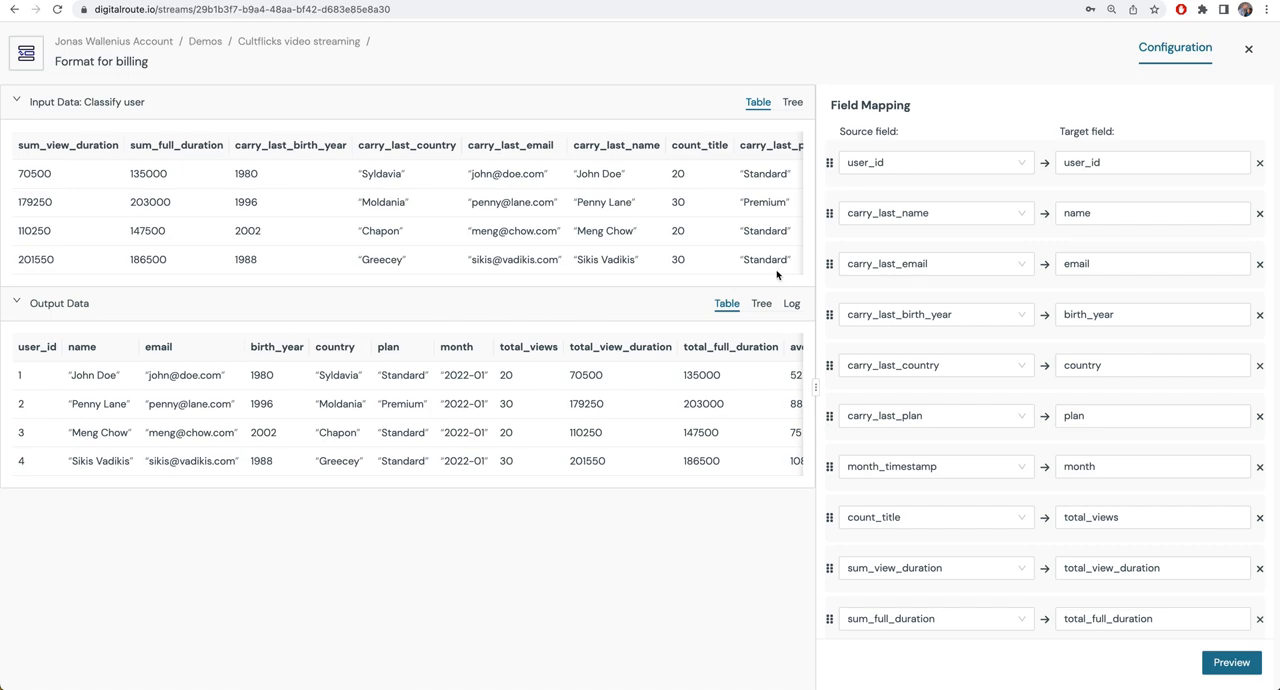
{"action": "scroll", "scroll_direction": "right", "scroll_amount": 3}
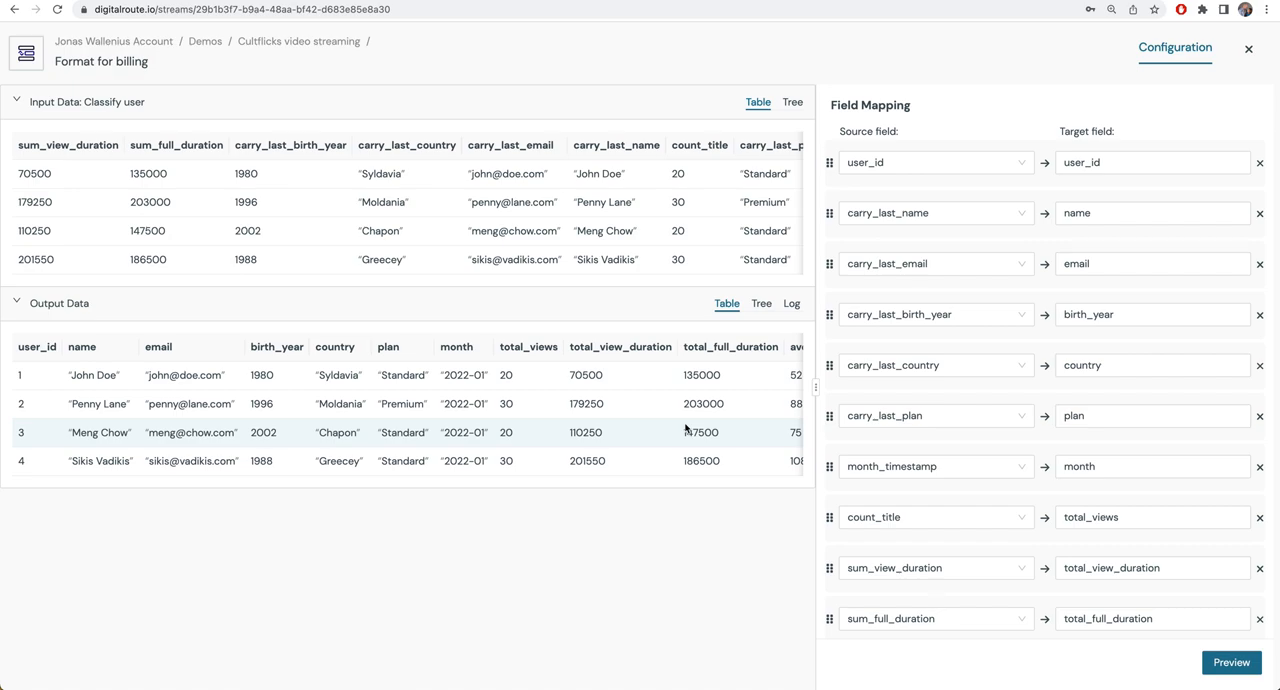
{"action": "mouse_move", "coordinate": [570, 374]}
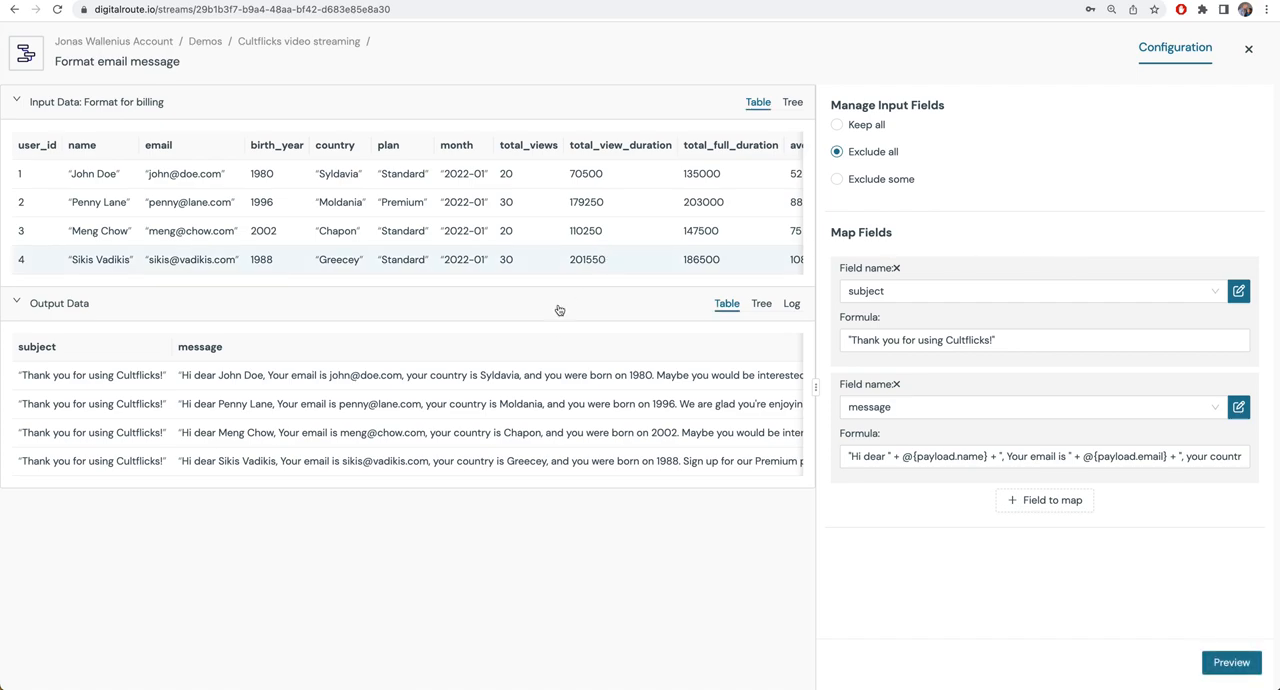
- View the Format email message output as a tree of thank-you emails, then close the node
{"action": "left_click", "coordinate": [760, 304]}
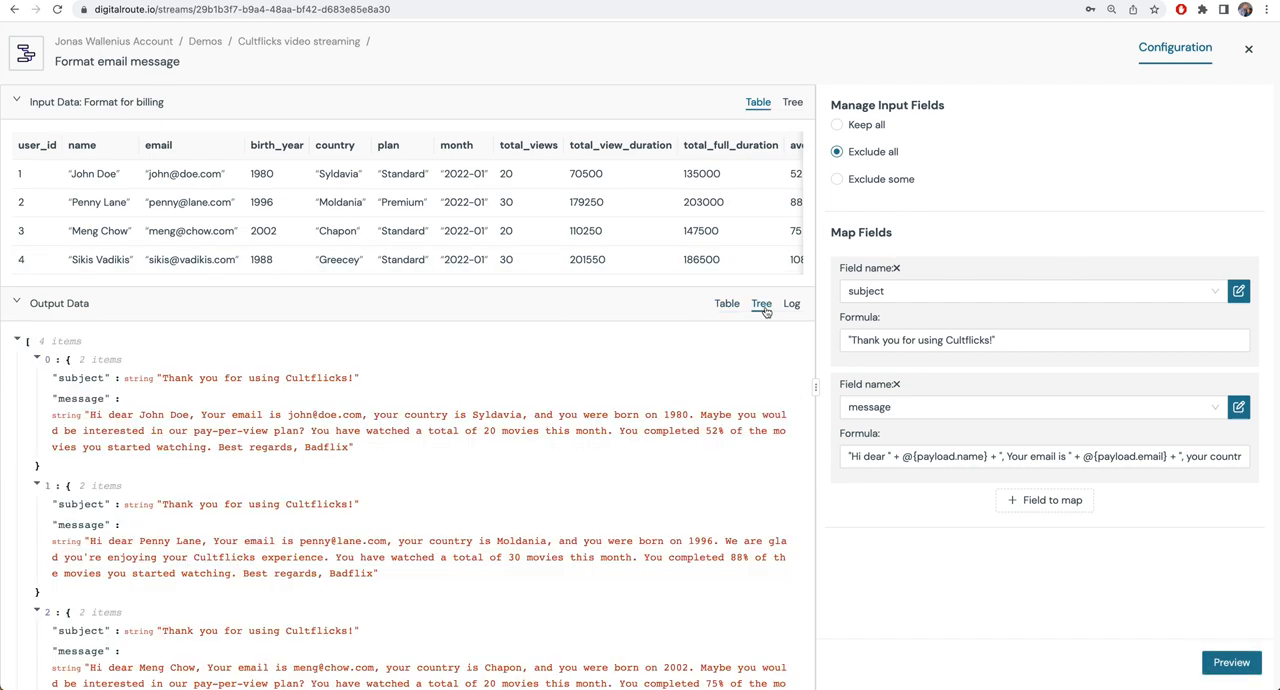
{"action": "left_click", "coordinate": [760, 304]}
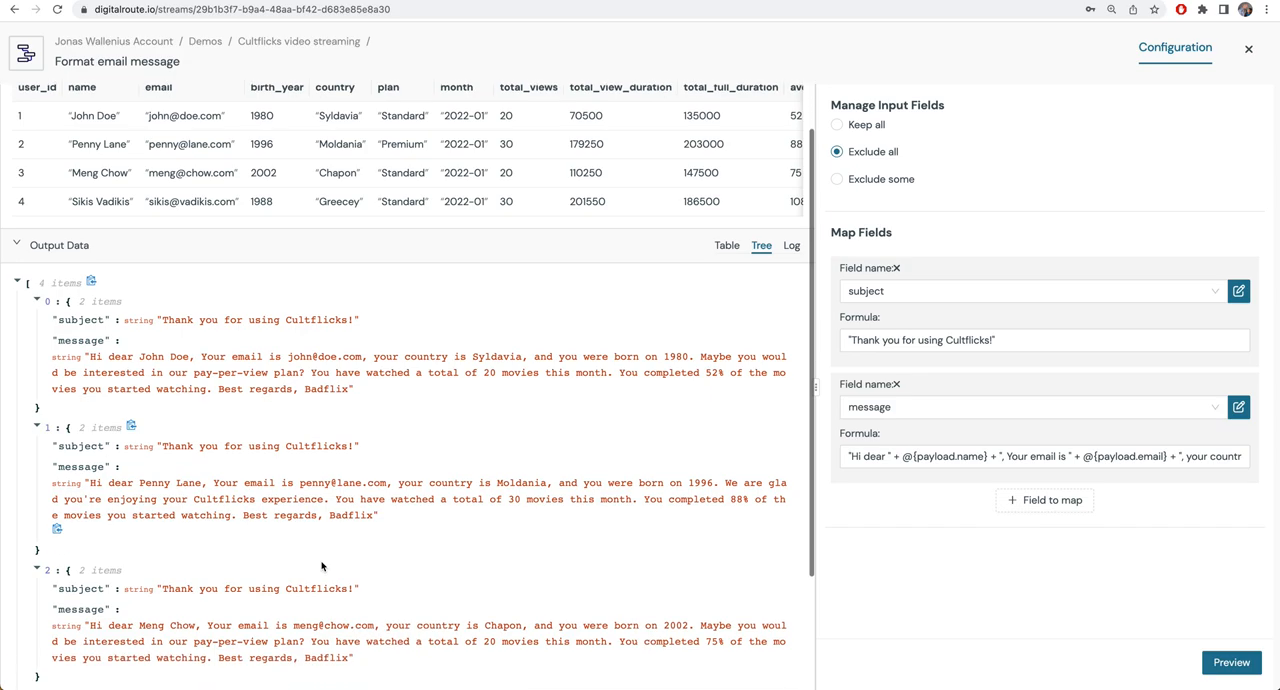
{"action": "scroll", "scroll_direction": "down", "scroll_amount": 3}
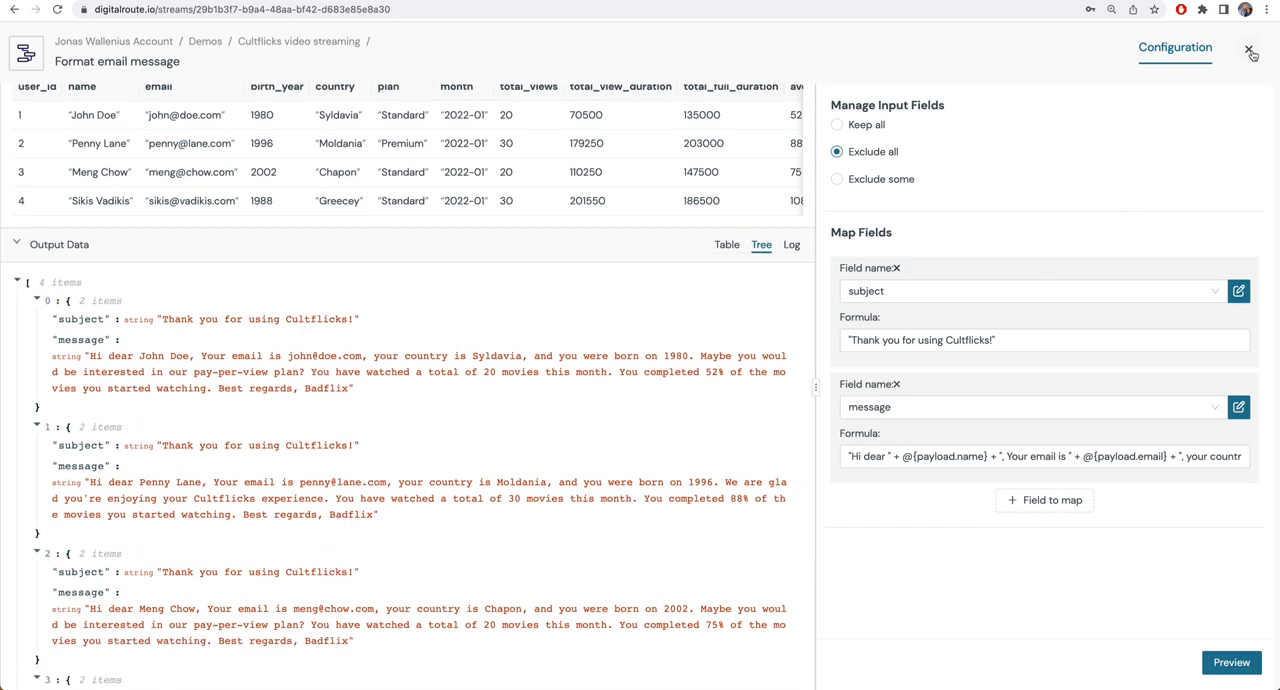
{"action": "left_click", "coordinate": [1252, 48]}
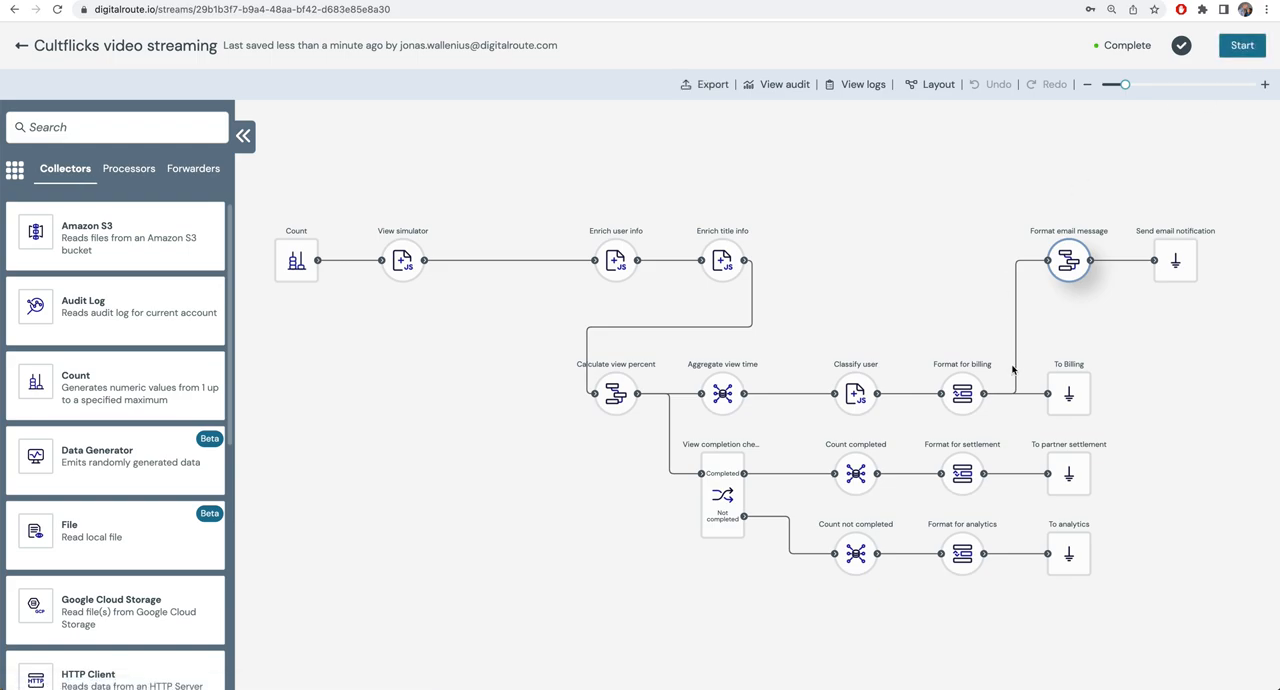
{"action": "mouse_move", "coordinate": [1080, 292]}
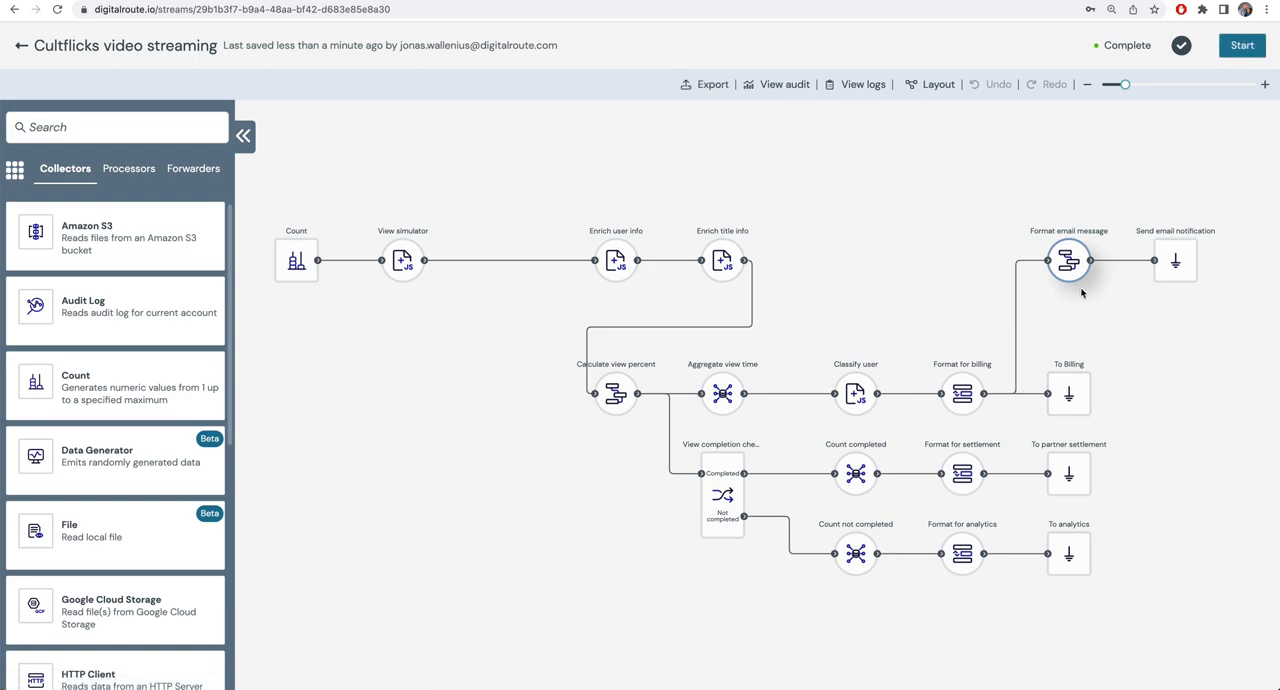